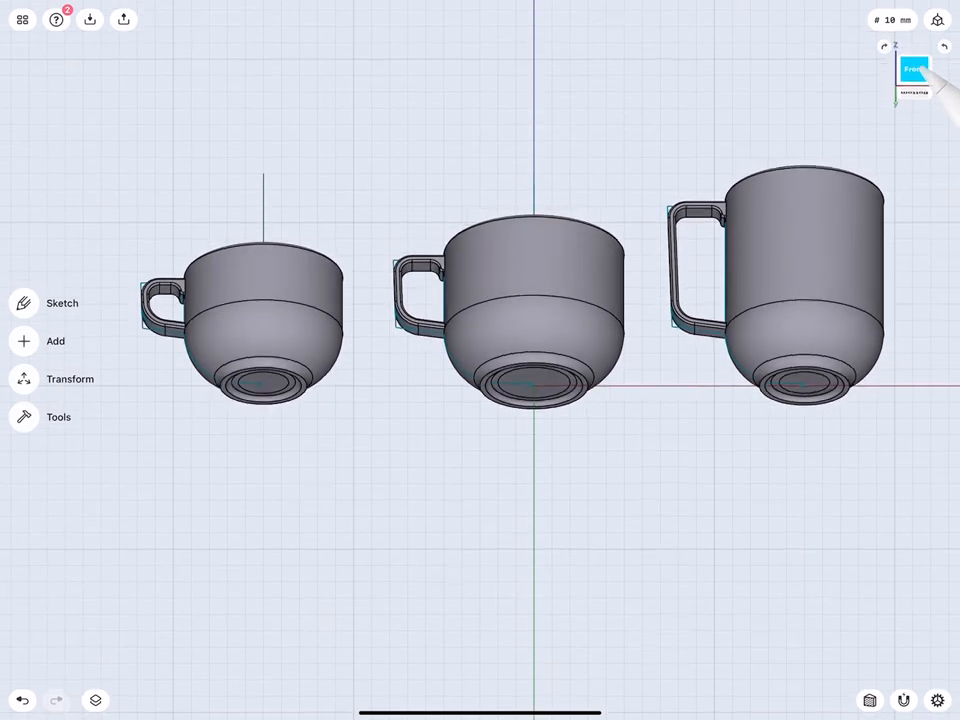
- View the three finished handled cups straight on from the front using the view cube
{"action": "left_click", "coordinate": [22, 19]}
{"action": "type", "text": "1"}
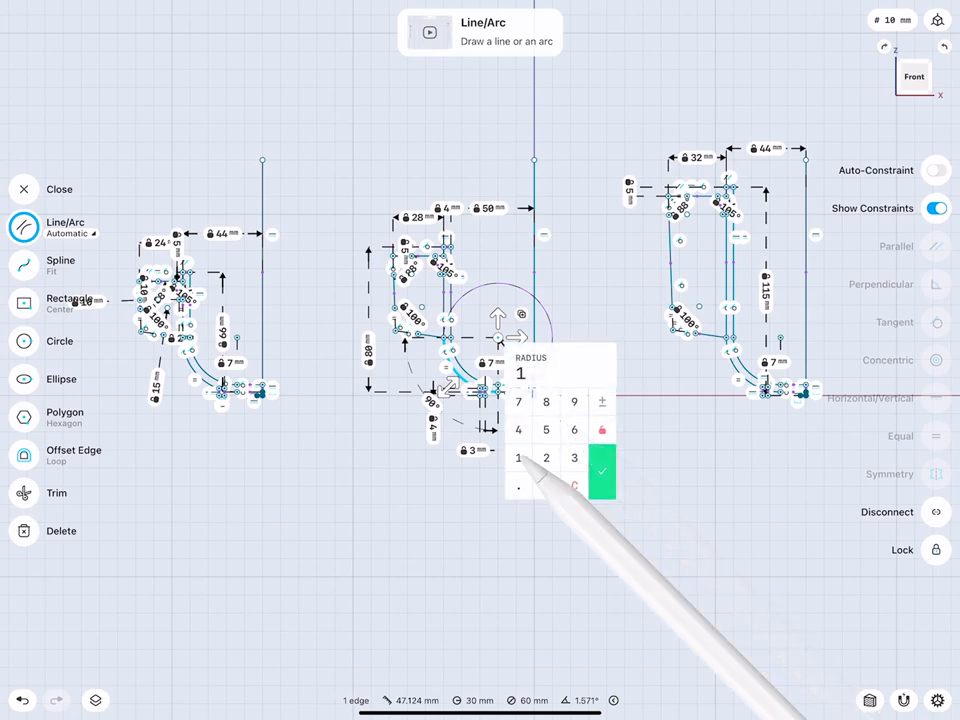
{"action": "left_click", "coordinate": [574, 472]}
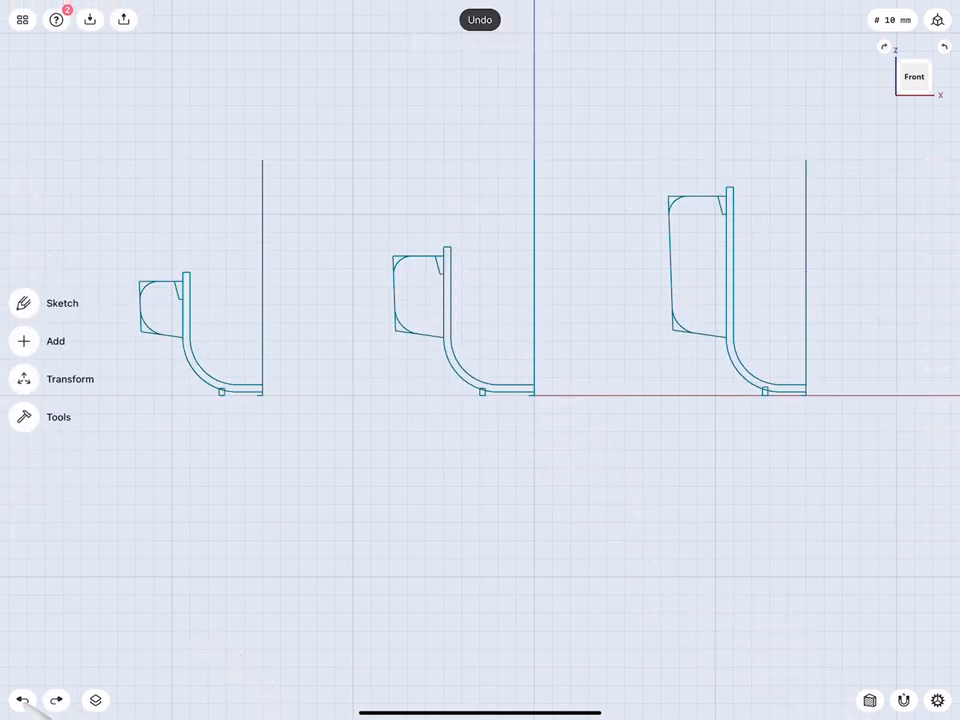
{"action": "left_click", "coordinate": [62, 303]}
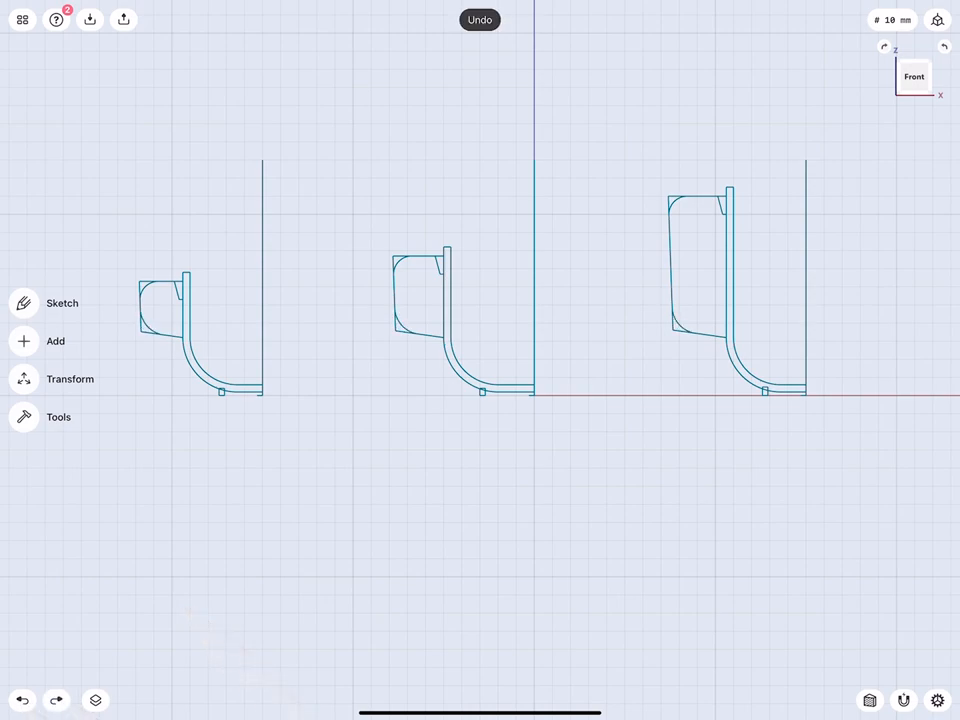
{"action": "left_click", "coordinate": [22, 19]}
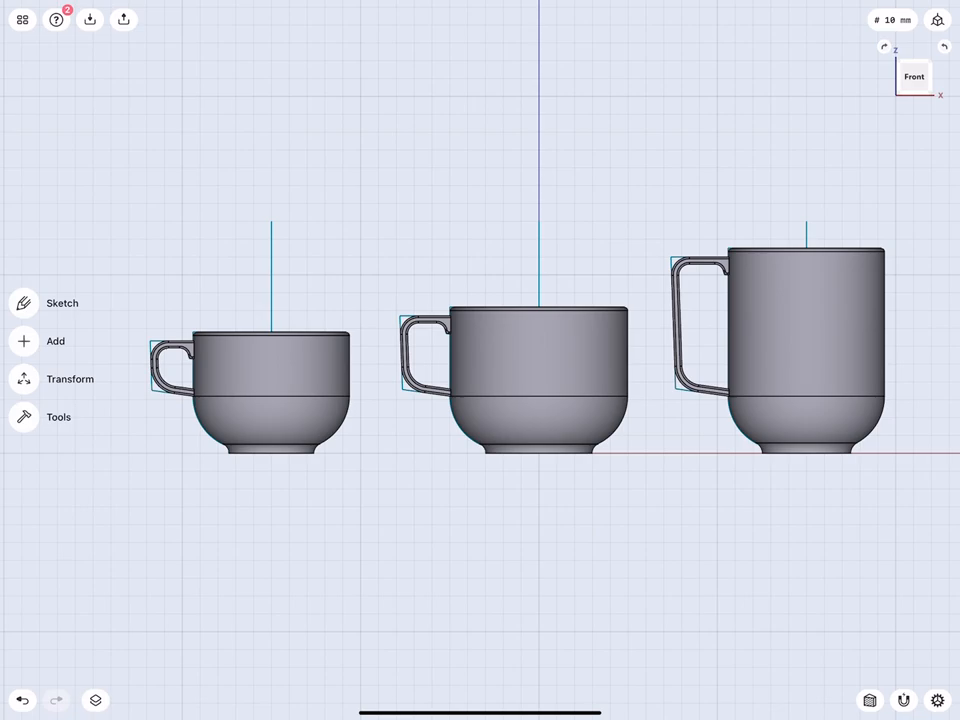
- Dimension the handle outlines and hide the solid cups, leaving the three profile sketches
{"action": "left_click", "coordinate": [22, 18]}
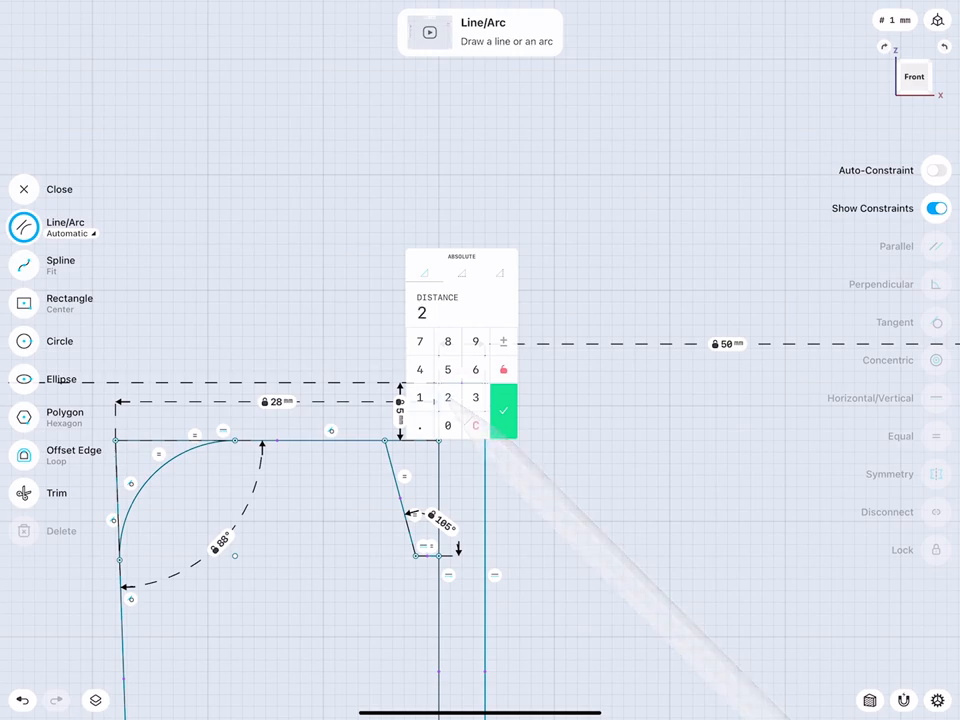
{"action": "left_click", "coordinate": [503, 411]}
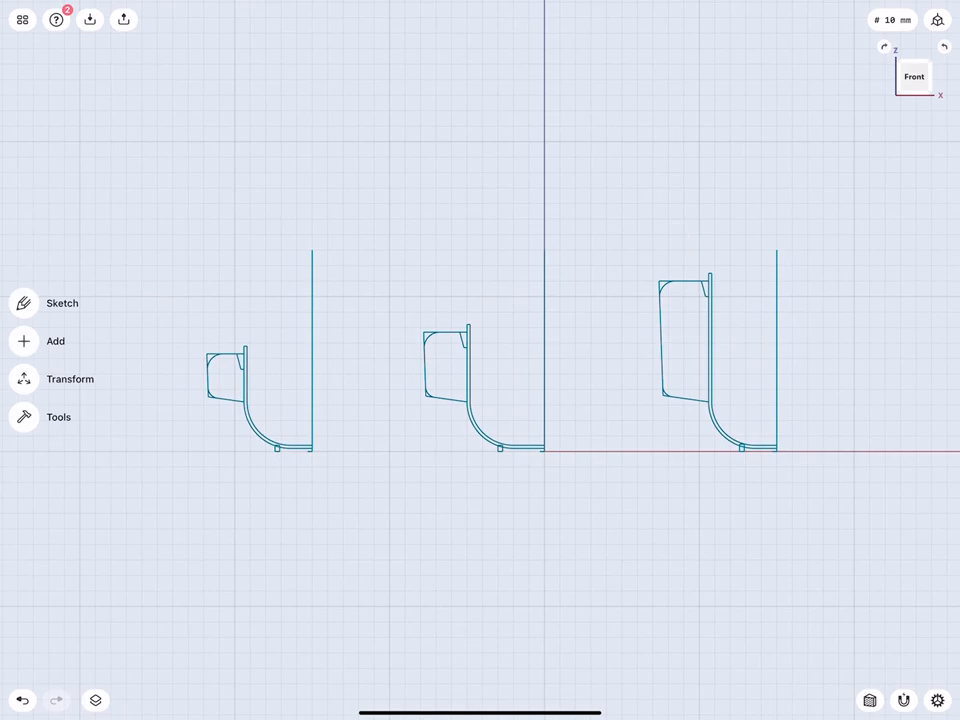
- Create a new blank design from the Projects home
{"action": "left_click", "coordinate": [422, 403]}
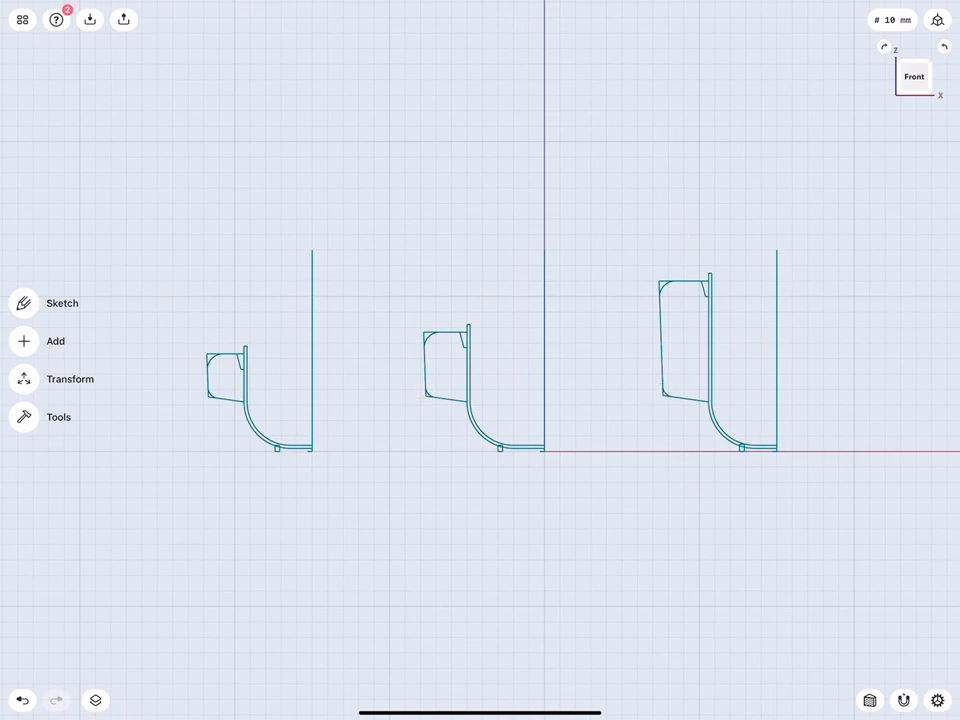
{"action": "left_click", "coordinate": [22, 699]}
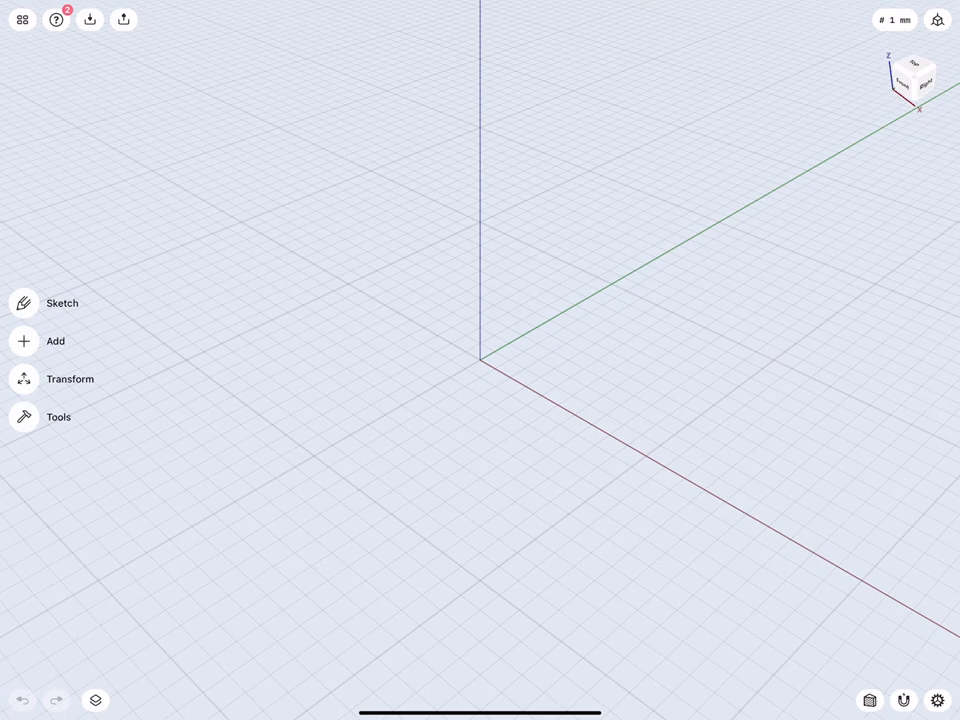
- View the empty workspace from the front, zoomed in on the origin to a 0.5 mm grid
{"action": "left_click", "coordinate": [893, 19]}
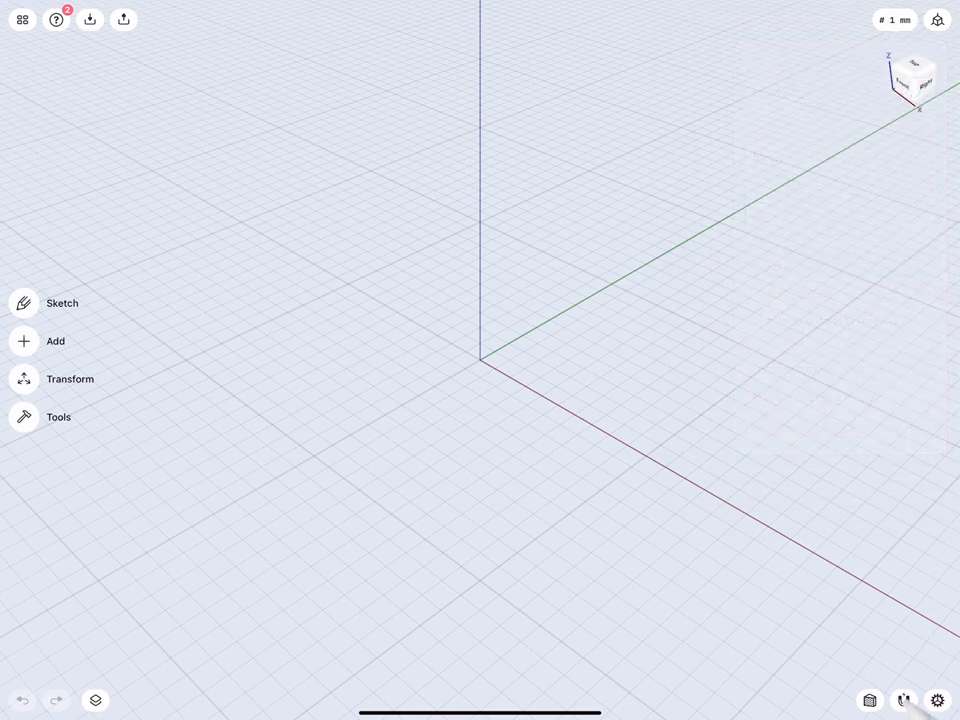
{"action": "left_click", "coordinate": [903, 700]}
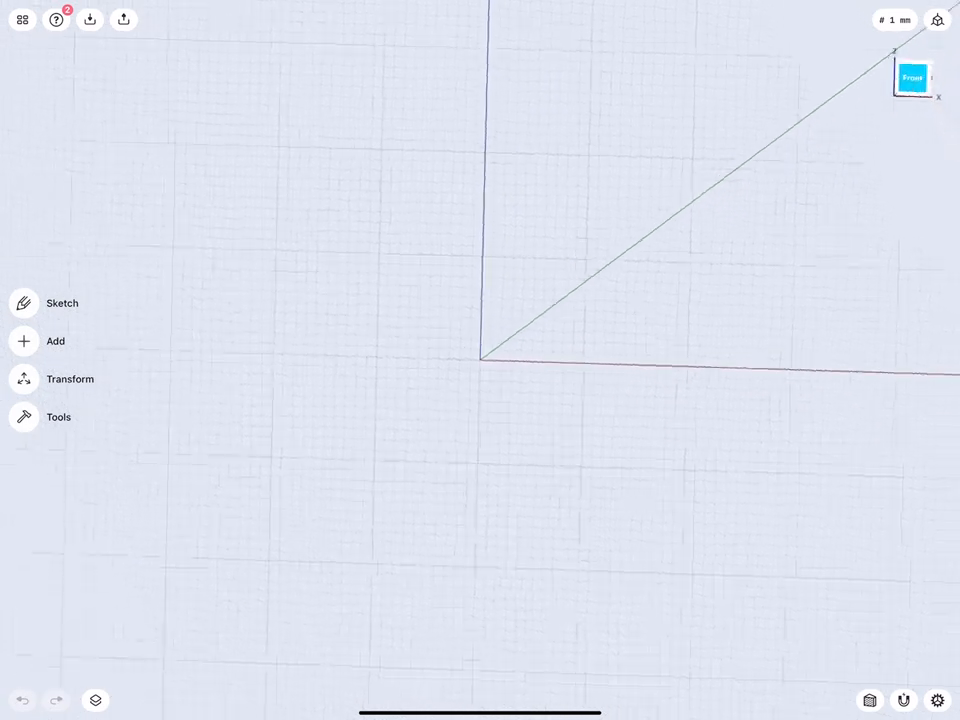
{"action": "left_click", "coordinate": [912, 78]}
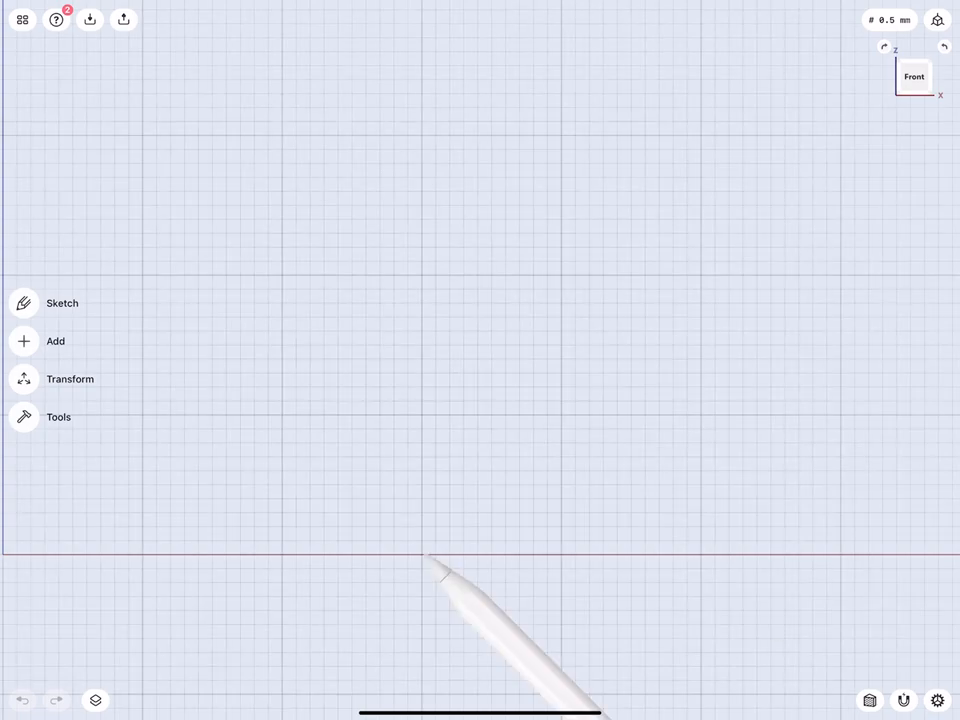
- Draw a vertical centre line on the axis with automatic constraints and lock it at 130 mm
{"action": "left_click", "coordinate": [62, 303]}
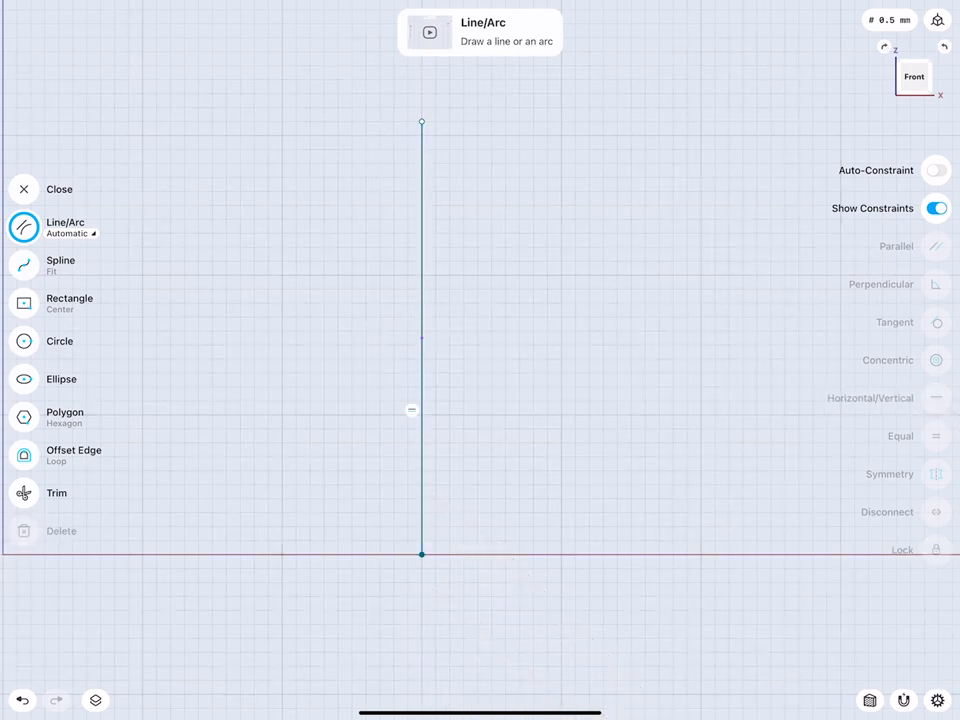
{"action": "left_click", "coordinate": [935, 169]}
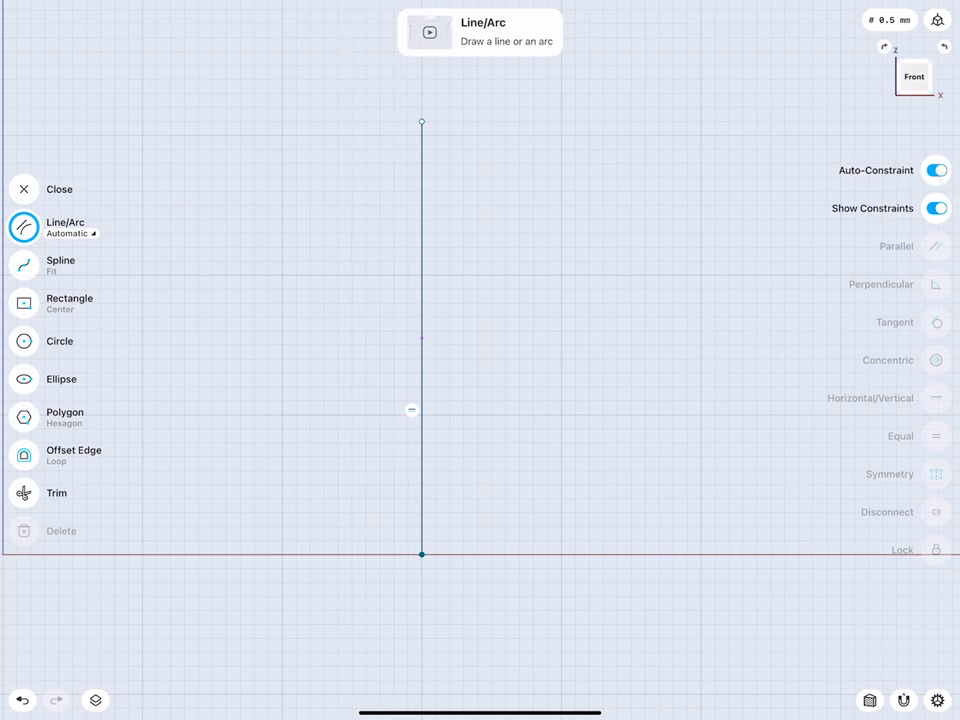
{"action": "left_click", "coordinate": [935, 169]}
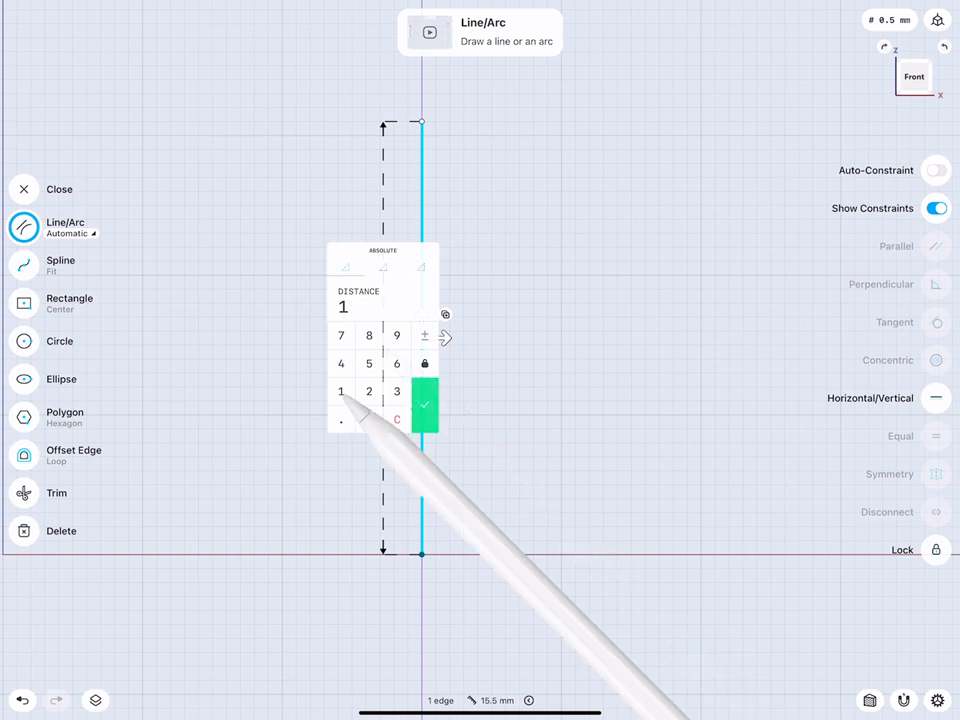
{"action": "left_click", "coordinate": [368, 419]}
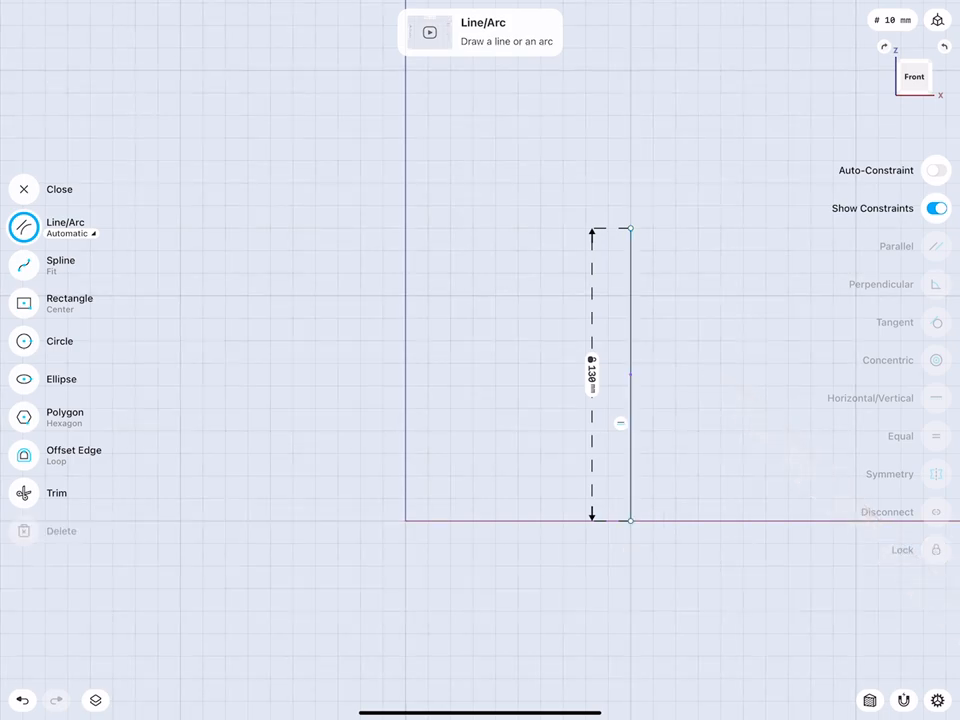
- Draw the L-shaped thin wall profile with an arc at the bottom corner and close the sketch
{"action": "left_click", "coordinate": [408, 414]}
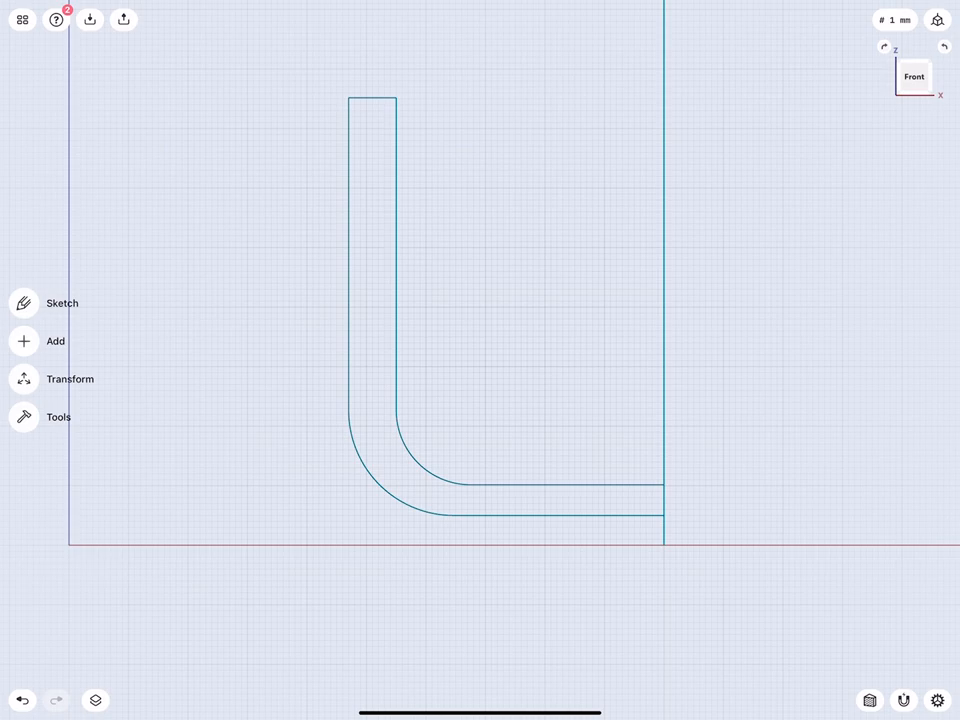
- Re-enter sketch mode on the front plane and zoom in on the profile base
{"action": "left_click", "coordinate": [62, 303]}
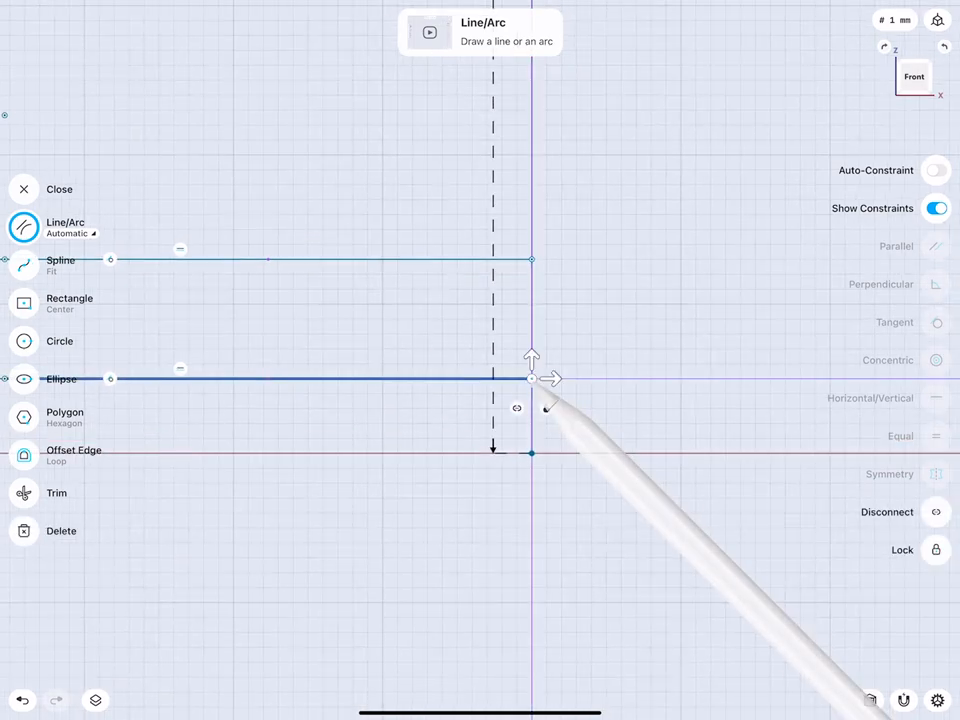
- Lock the base thickness at 1.0 mm and wall thickness at 4 mm, then dimension the cup width
{"action": "left_click", "coordinate": [531, 378]}
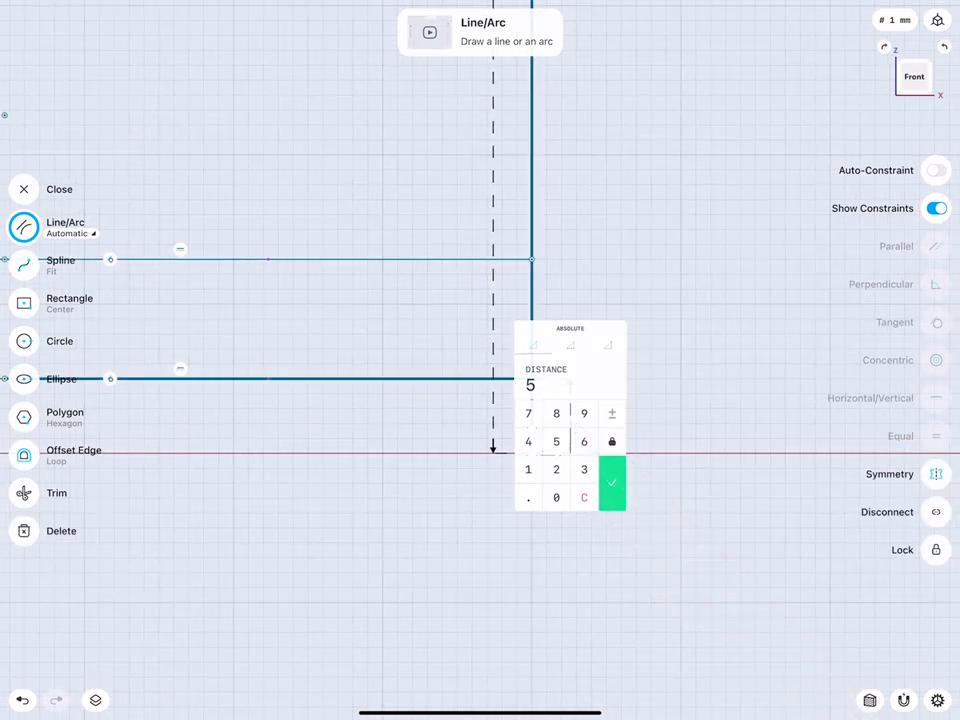
{"action": "left_click", "coordinate": [612, 484]}
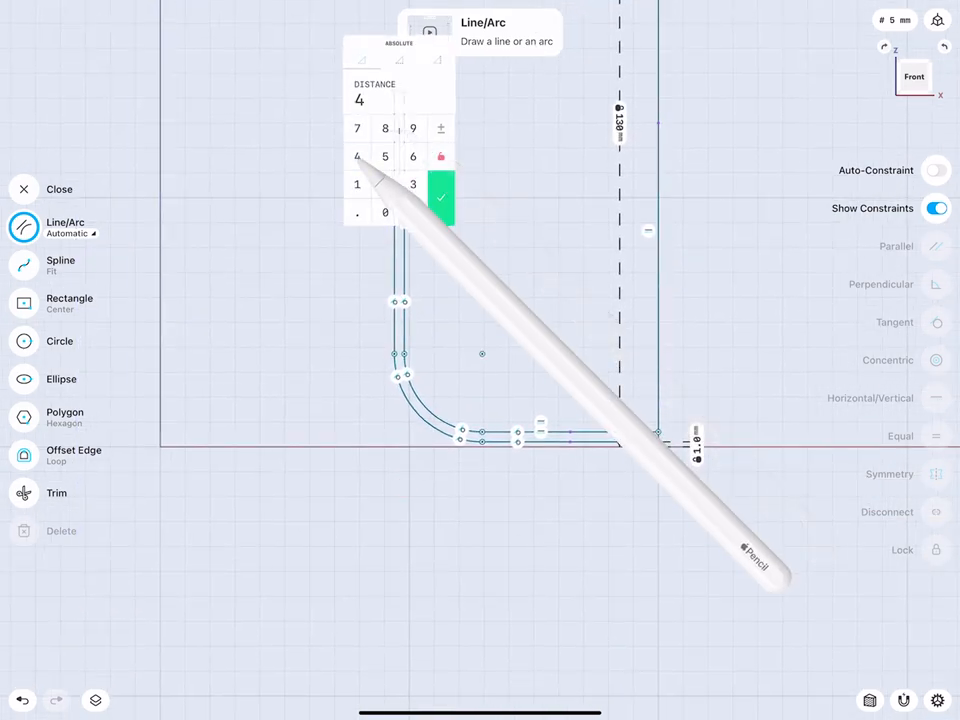
{"action": "left_click", "coordinate": [440, 197]}
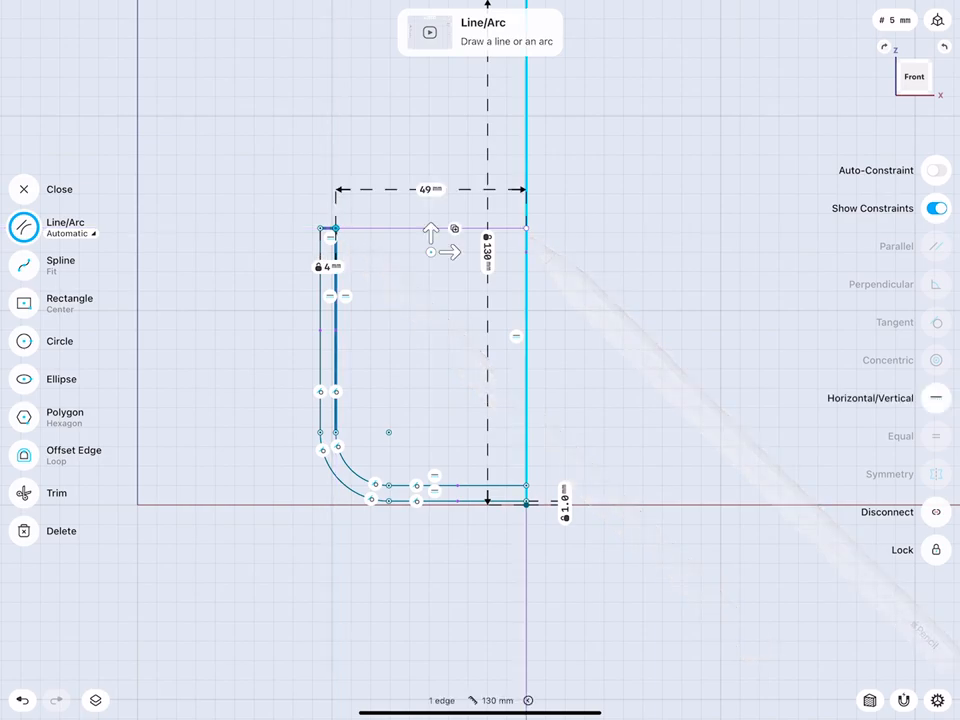
{"action": "left_click", "coordinate": [428, 189]}
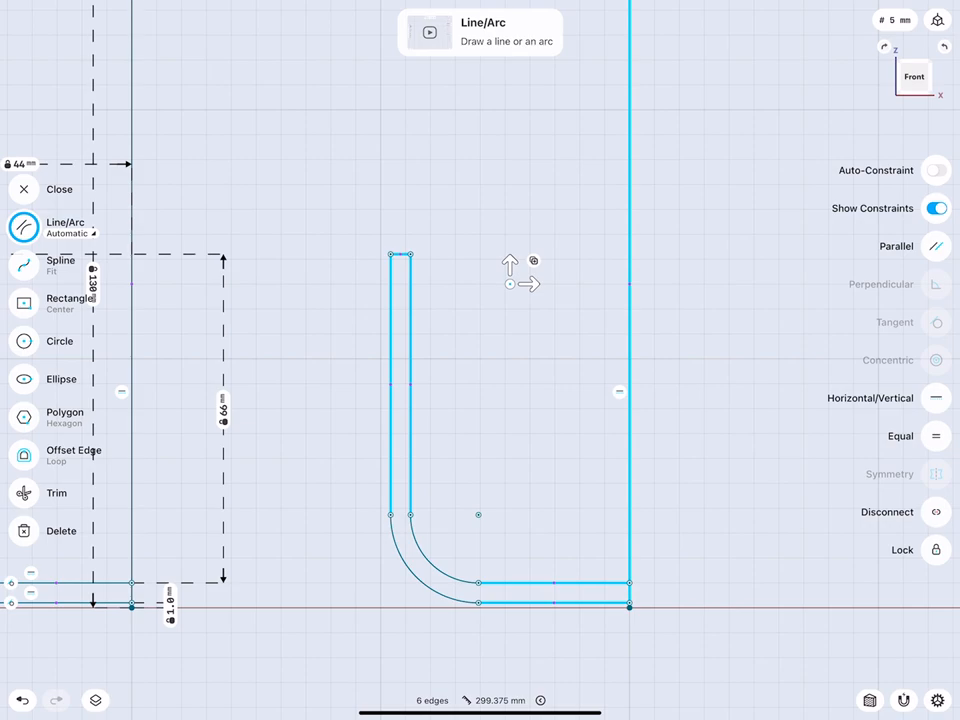
- Place the duplicated cup profile to the right of the first
{"action": "left_click", "coordinate": [628, 300]}
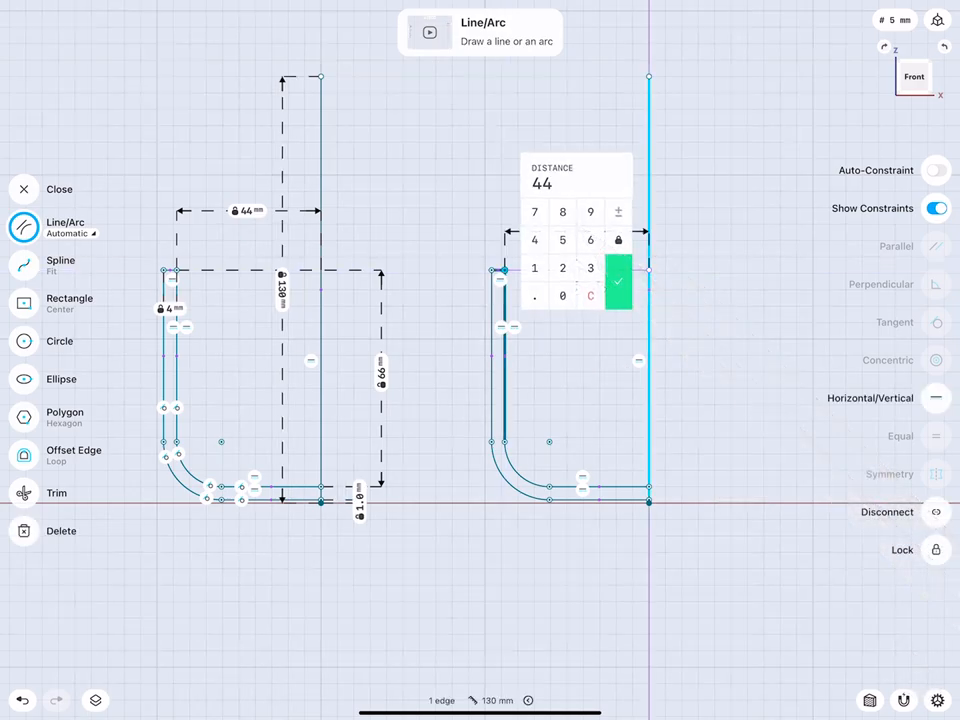
- Set the second profile's width to 50 mm and its wall height to 80 mm
{"action": "left_click", "coordinate": [618, 281]}
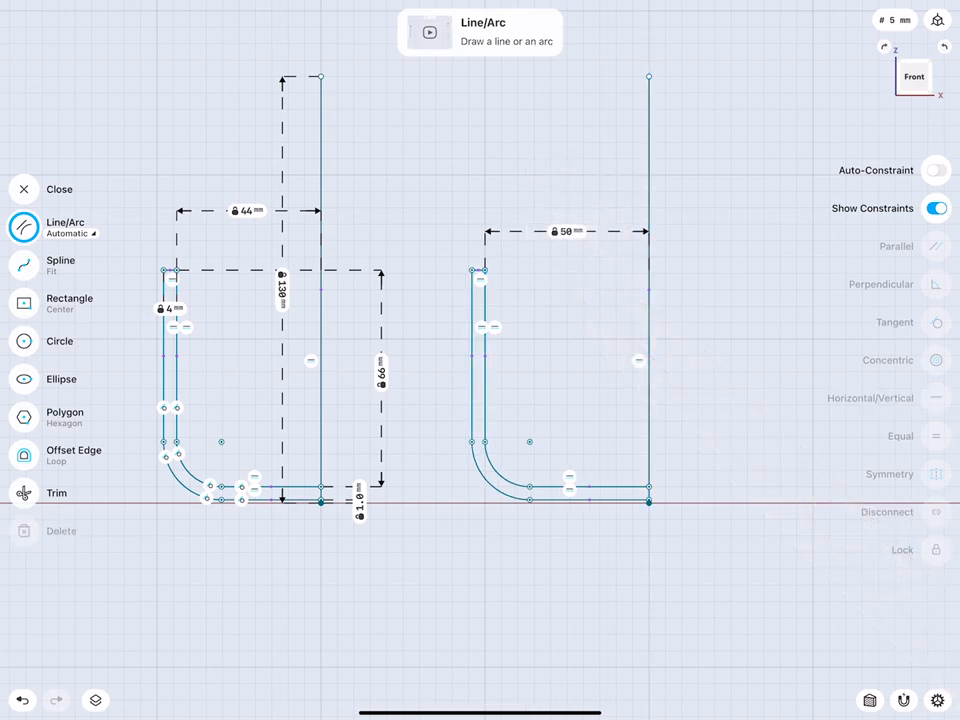
{"action": "left_click_drag", "start_coordinate": [485, 270], "coordinate": [648, 490]}
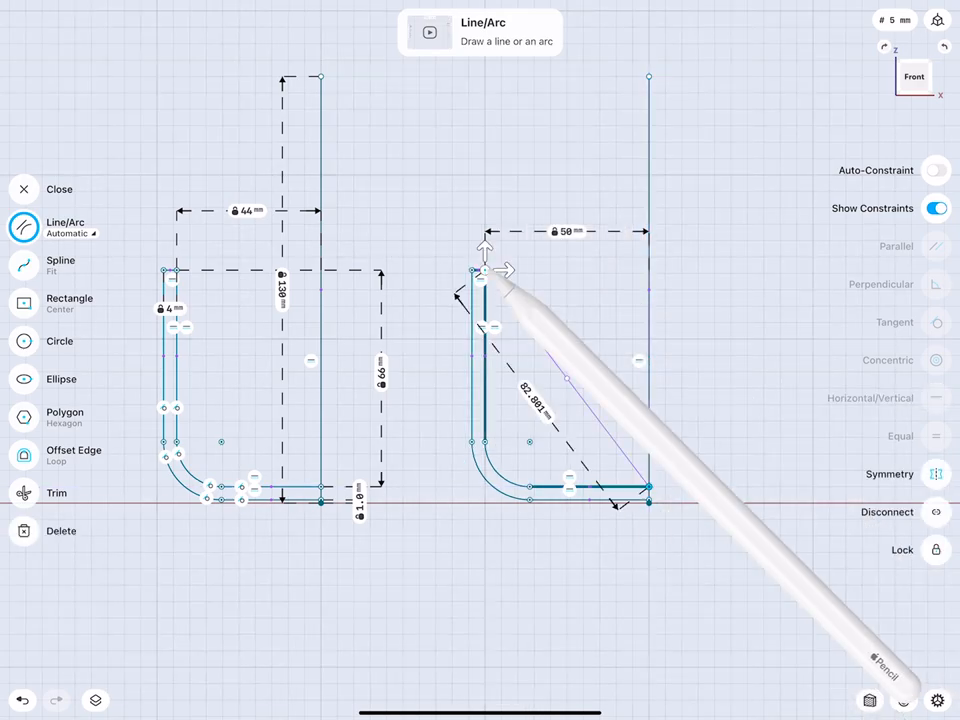
{"action": "left_click", "coordinate": [483, 271]}
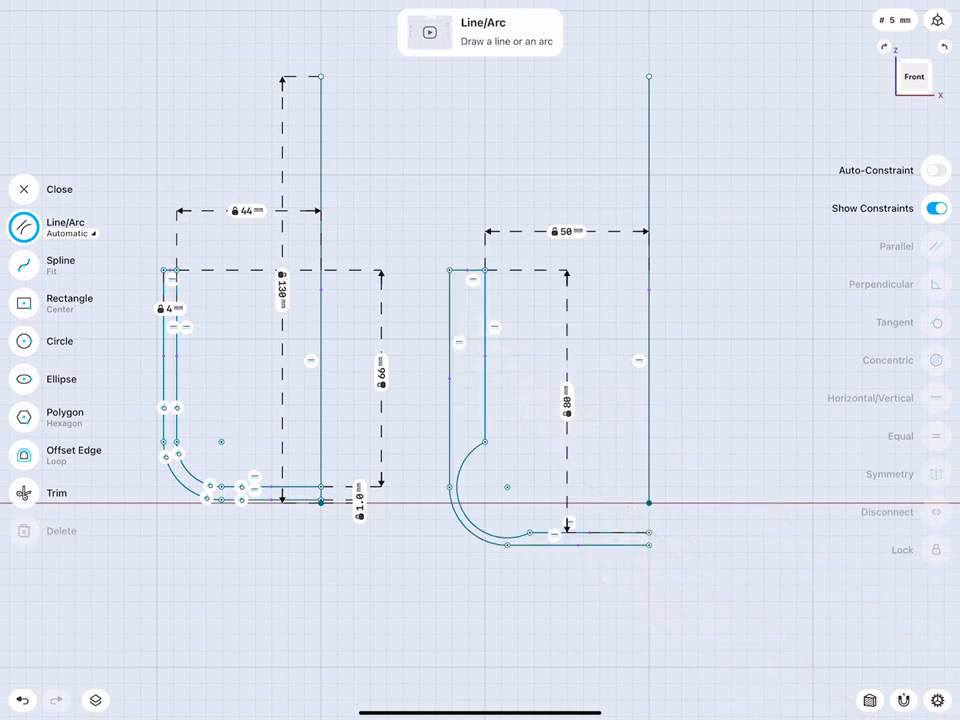
{"action": "left_click", "coordinate": [21, 699]}
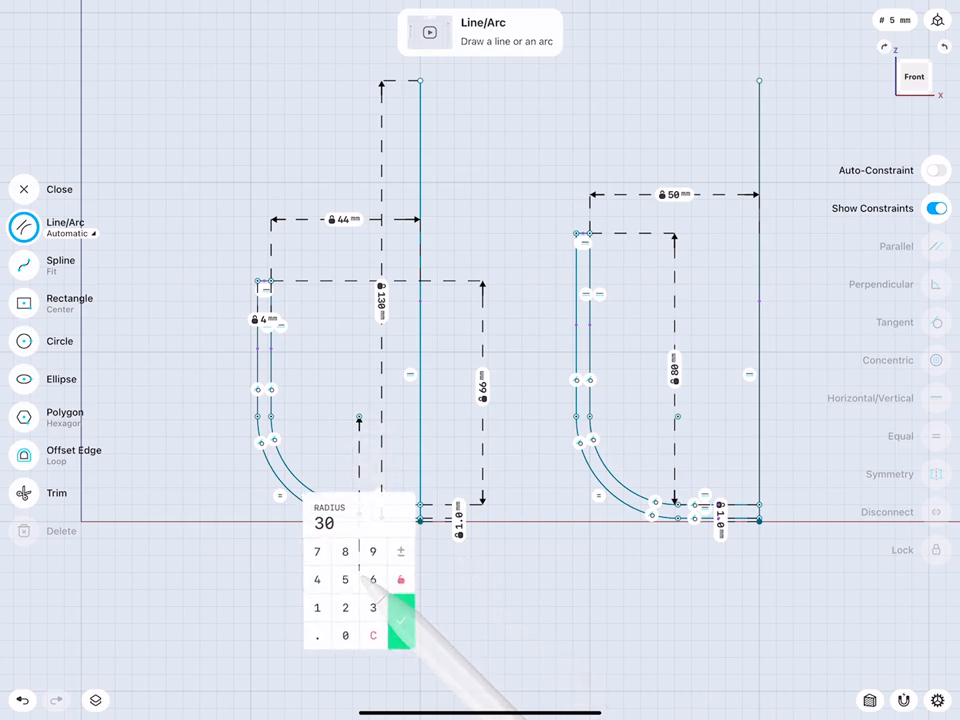
- Dimension the first cup's bottom corner arc to a 15 mm radius
{"action": "left_click", "coordinate": [399, 623]}
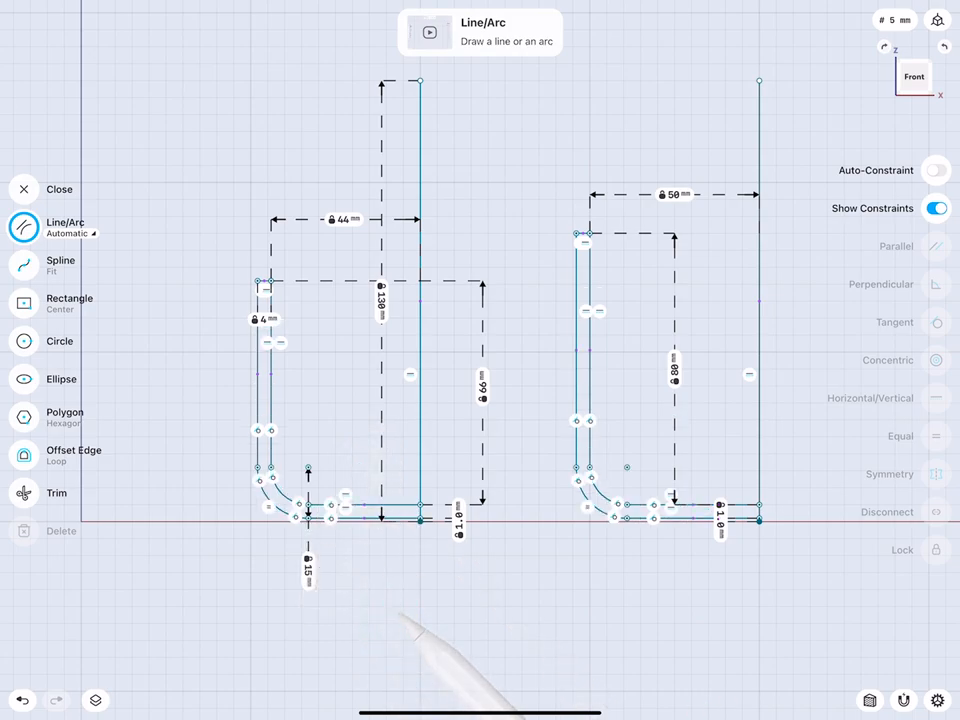
{"action": "left_click", "coordinate": [340, 517]}
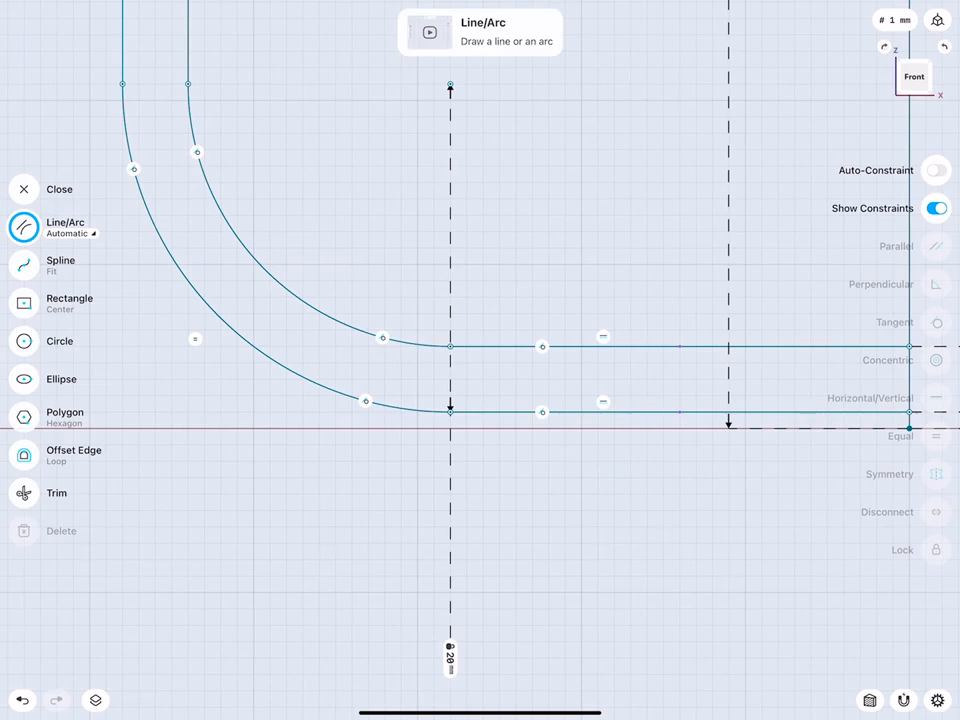
- Draw a small rectangular foot under the cup profile's bottom fillet
{"action": "left_click", "coordinate": [285, 425]}
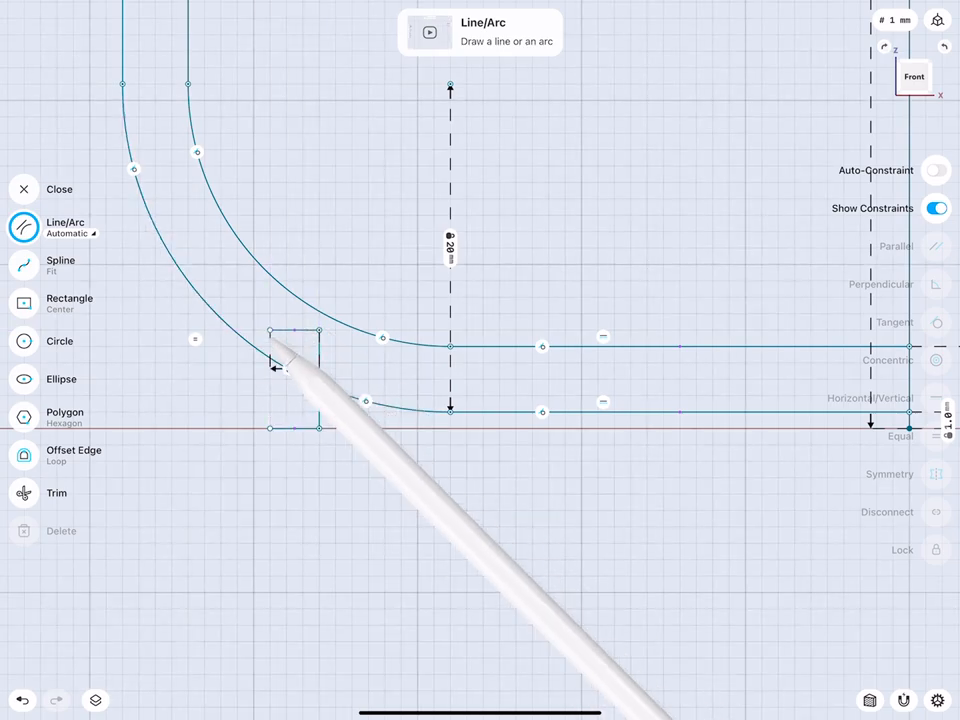
{"action": "left_click", "coordinate": [295, 378]}
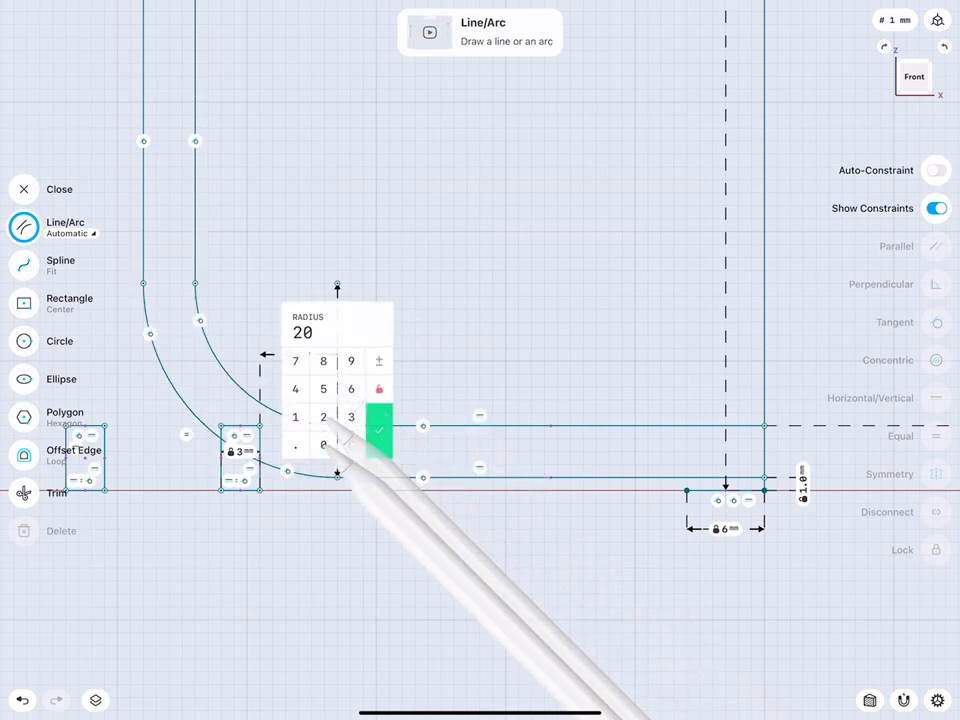
- Lock the inner fillet at 20 mm and the second profile's height at 80 mm
{"action": "left_click", "coordinate": [378, 430]}
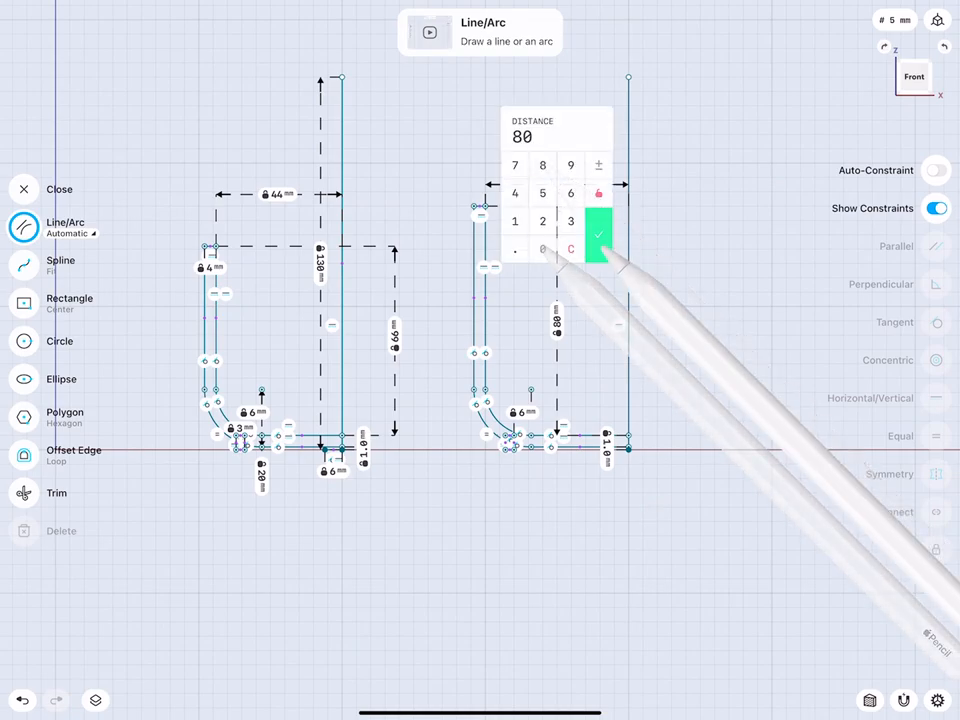
{"action": "left_click", "coordinate": [597, 235]}
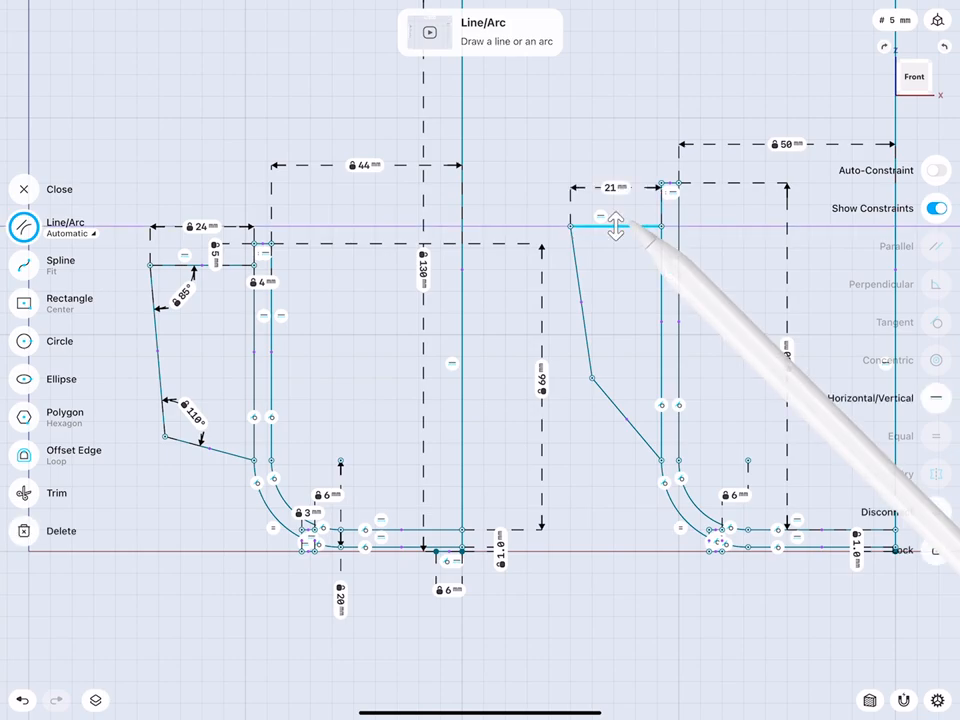
- Make the second handle's top horizontal, dimension it (28 mm, 85°, 110°, 80 mm), and close the sketch
{"action": "left_click", "coordinate": [617, 215]}
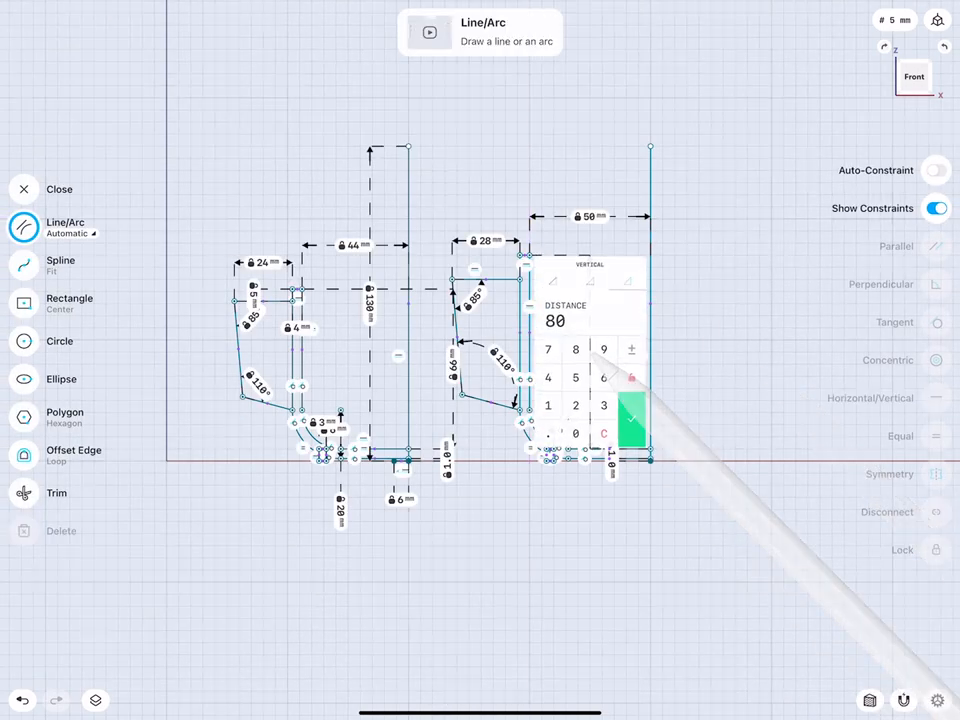
{"action": "left_click", "coordinate": [603, 418]}
{"action": "type", "text": "100"}
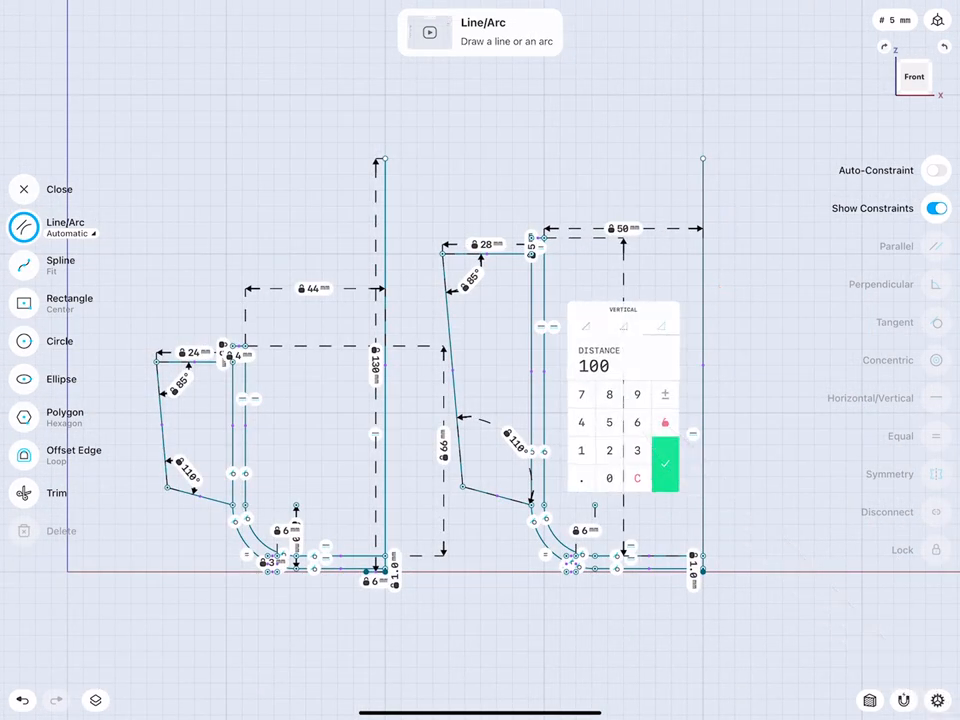
{"action": "left_click", "coordinate": [663, 464]}
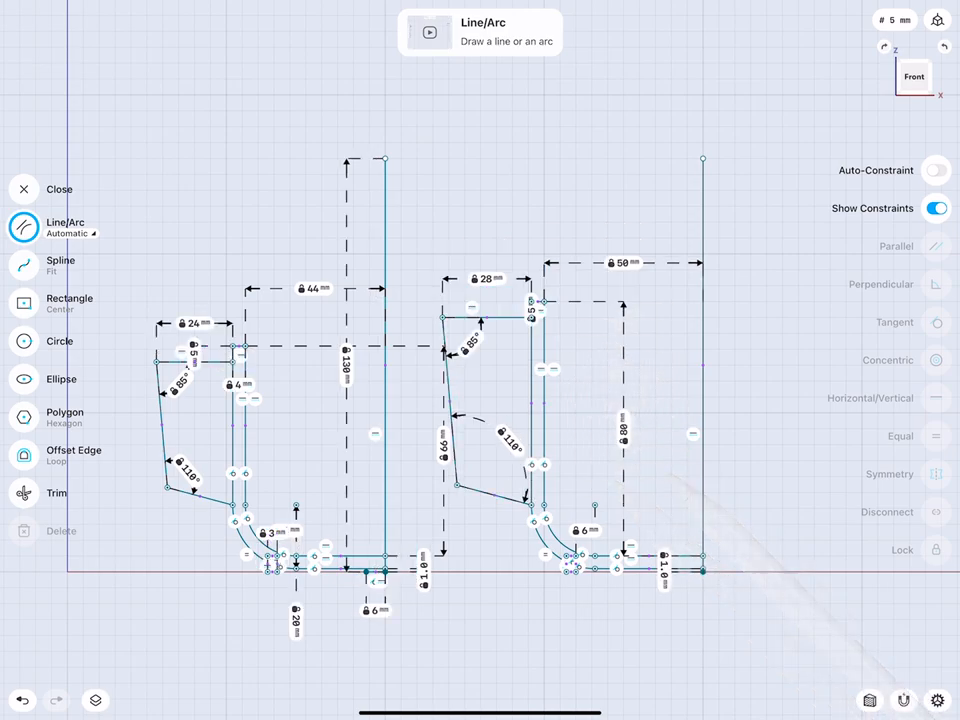
{"action": "left_click", "coordinate": [24, 189]}
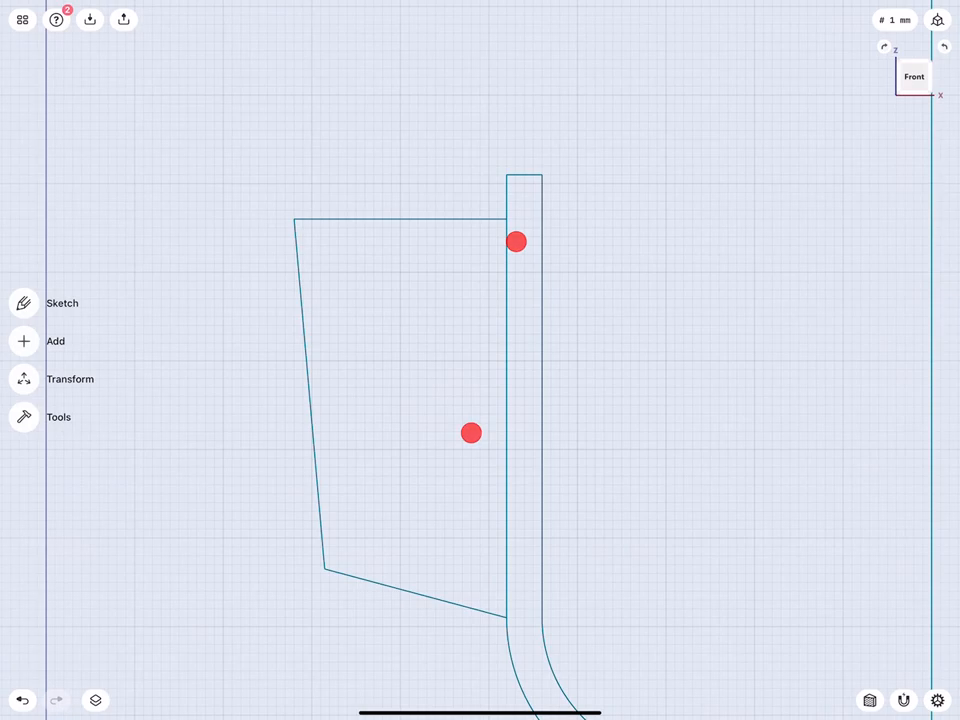
- Select the taller handle's outer corner edges and apply the fillet
{"action": "left_click_drag", "start_coordinate": [517, 242], "coordinate": [343, 218]}
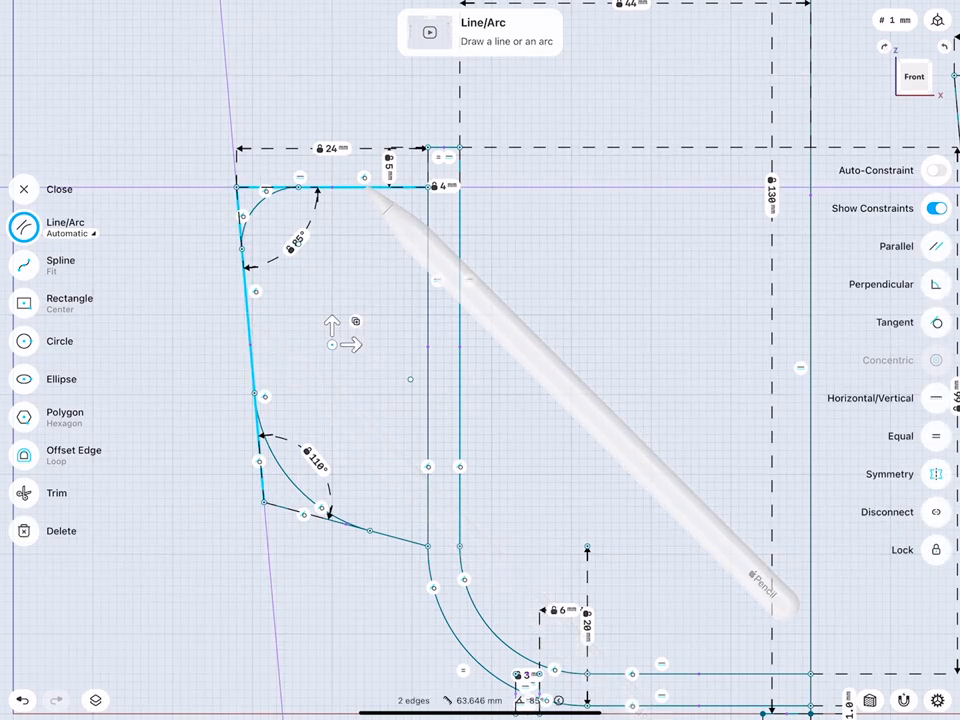
{"action": "left_click", "coordinate": [24, 189]}
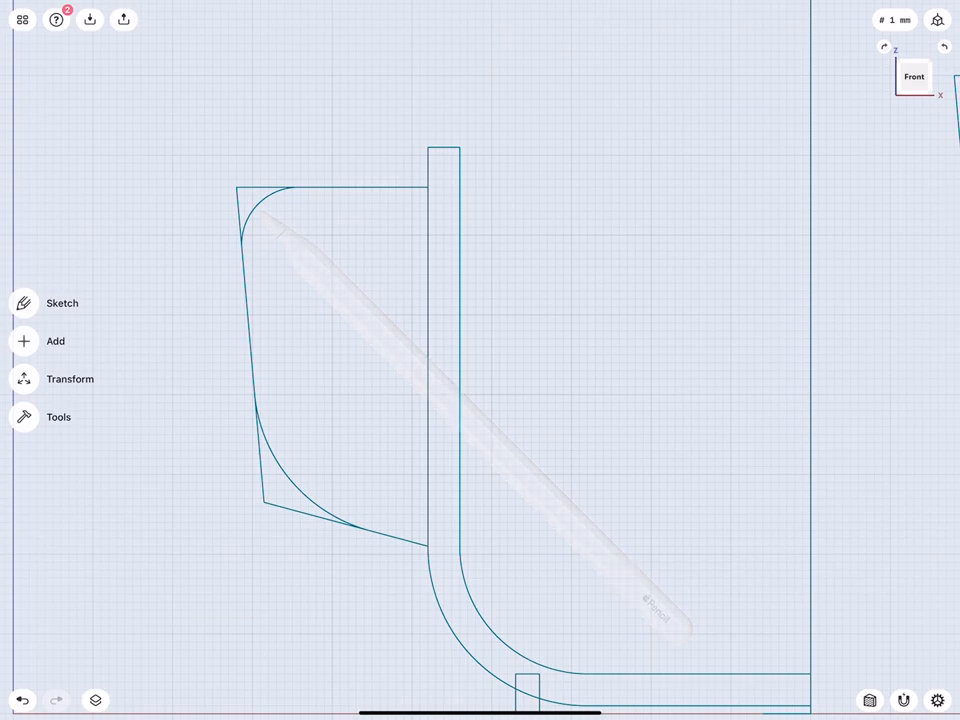
{"action": "left_click", "coordinate": [62, 303]}
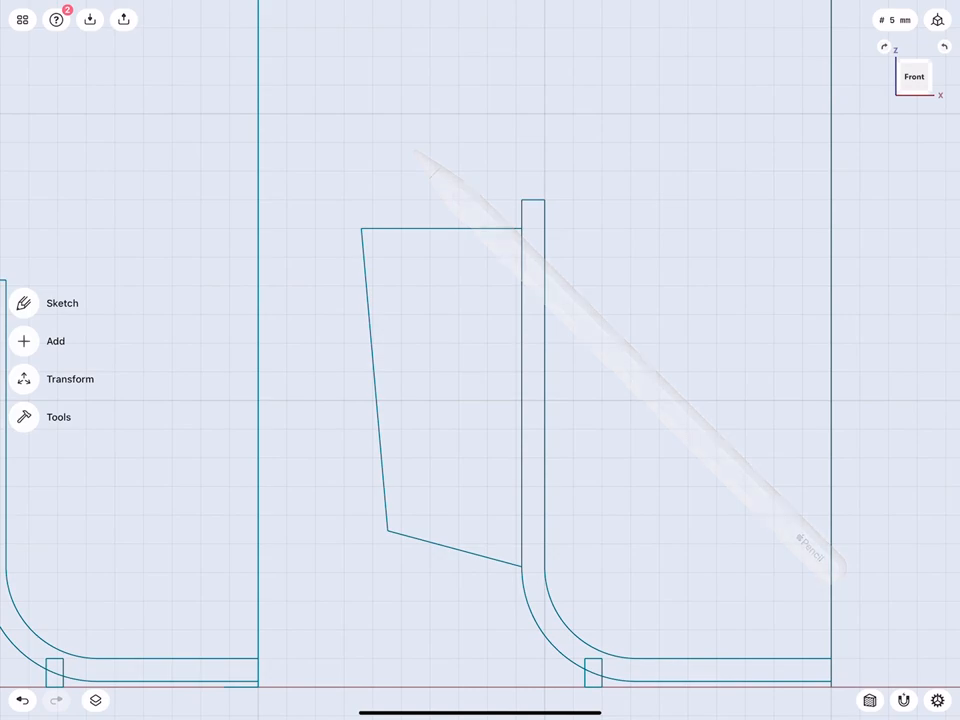
- Start rounding the shorter handle's outer corners
{"action": "left_click", "coordinate": [62, 303]}
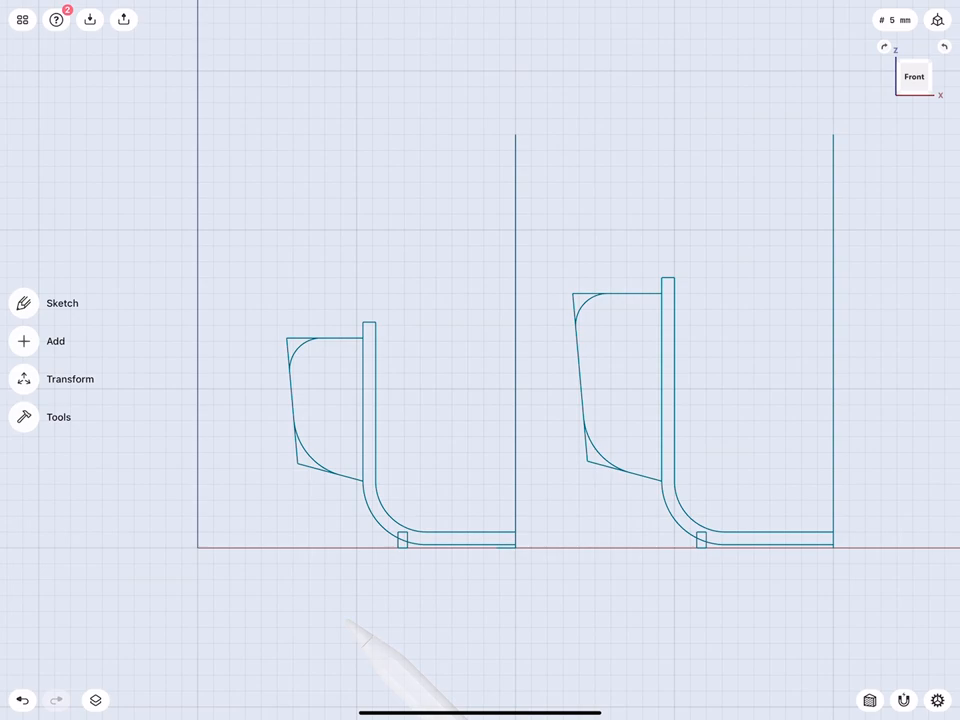
{"action": "left_click", "coordinate": [62, 303]}
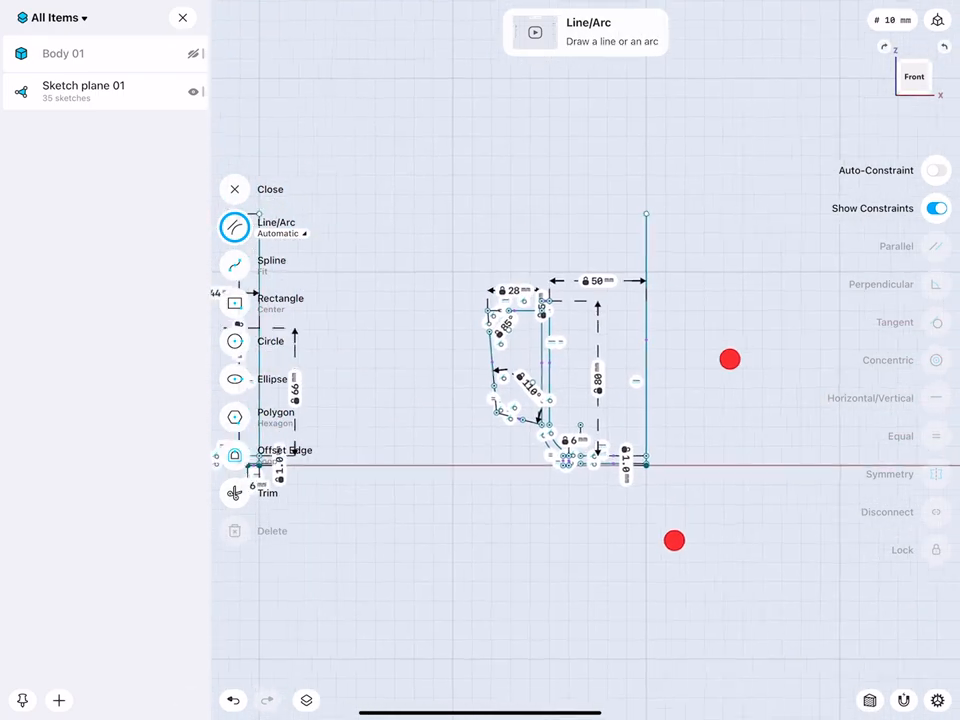
- Hide the cup bodies and select a handle profile for extruding
{"action": "left_click", "coordinate": [234, 189]}
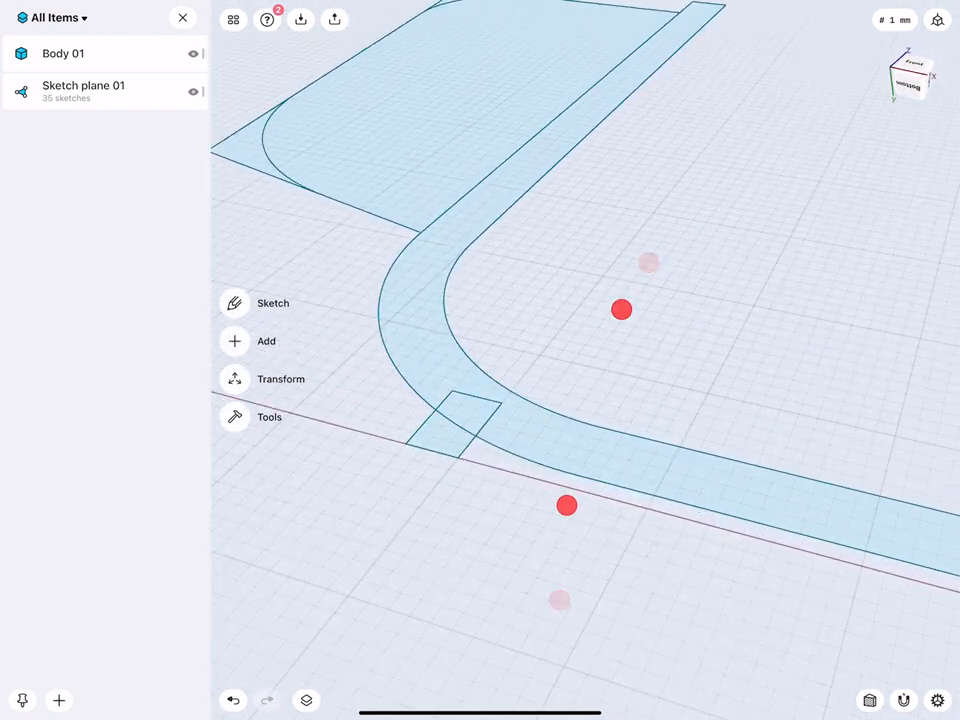
{"action": "left_click", "coordinate": [621, 309]}
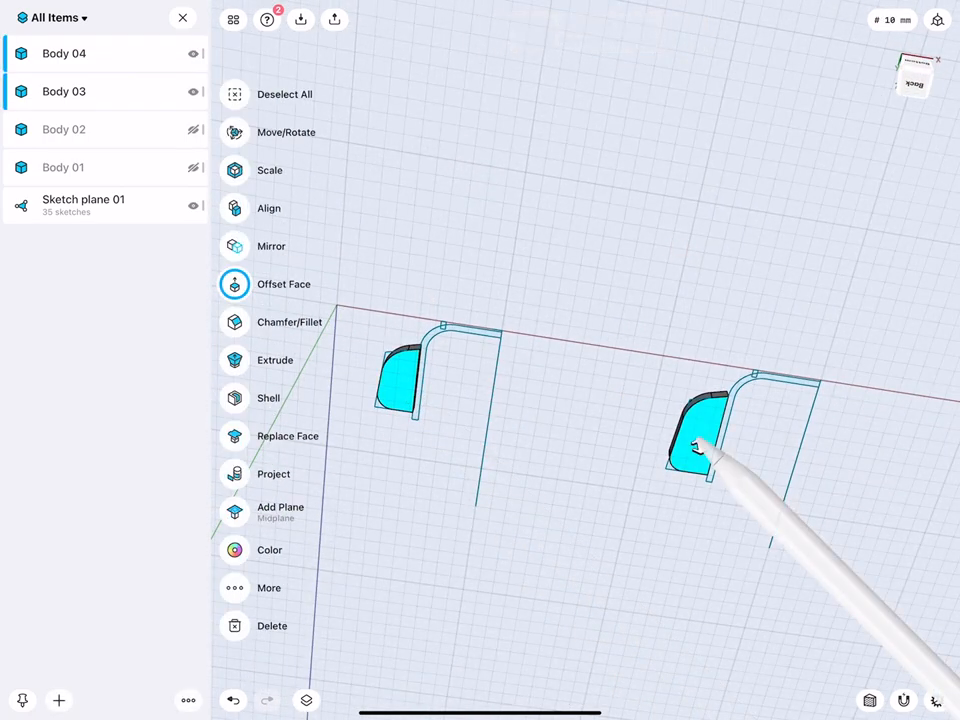
- Drag the Offset Face arrow to push the selected handle faces outward
{"action": "left_click", "coordinate": [700, 450]}
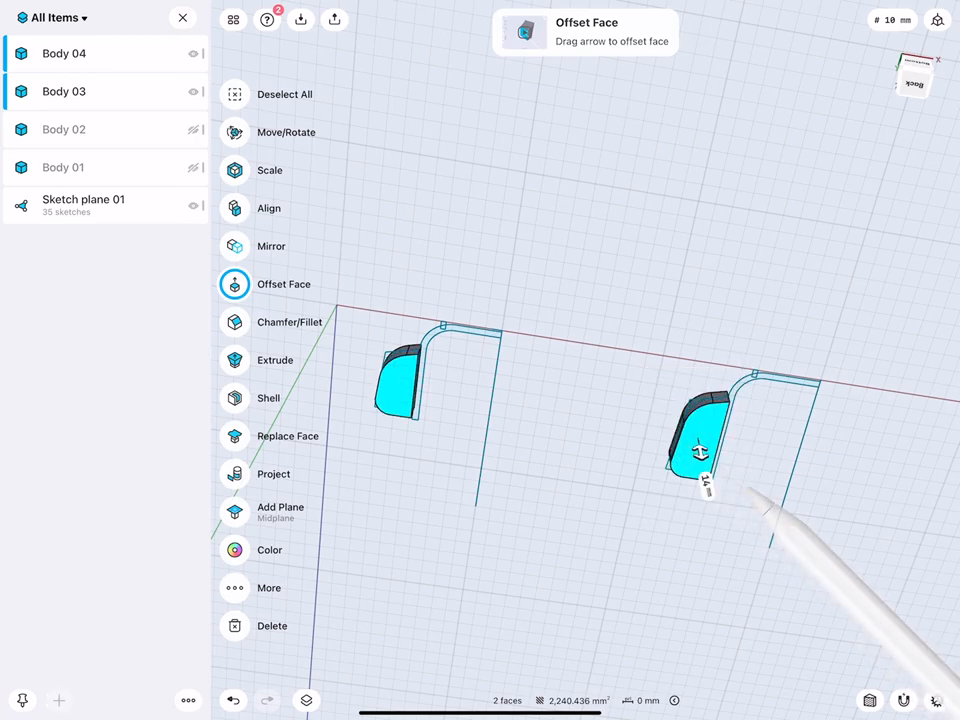
{"action": "left_click_drag", "start_coordinate": [700, 450], "coordinate": [780, 340]}
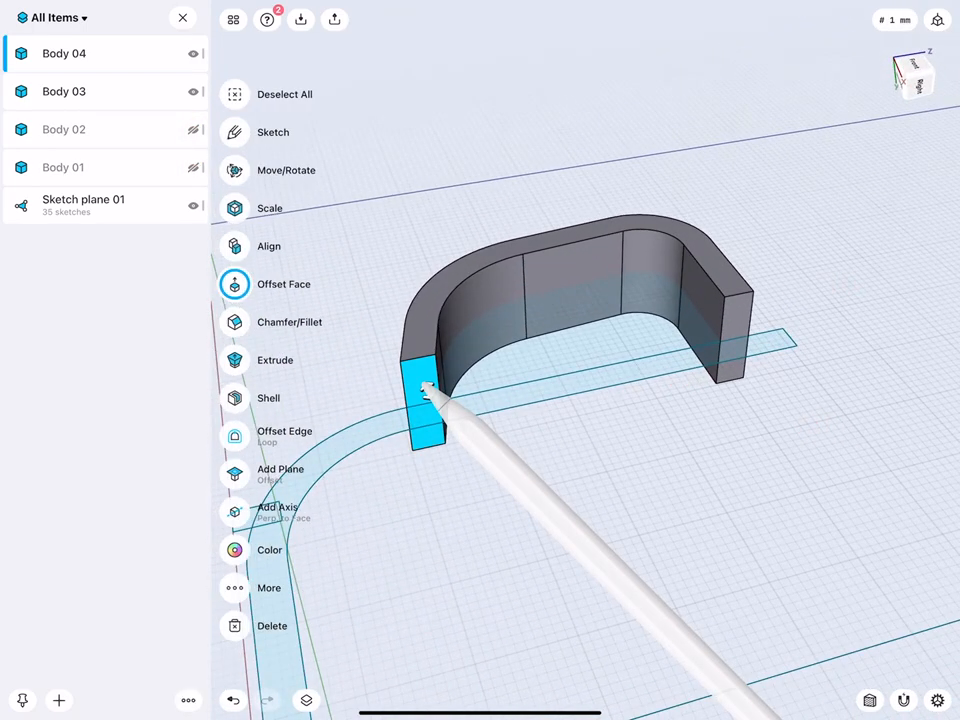
- Offset the four handle end faces by 2 mm so they meet the cup wall
{"action": "left_click", "coordinate": [234, 284]}
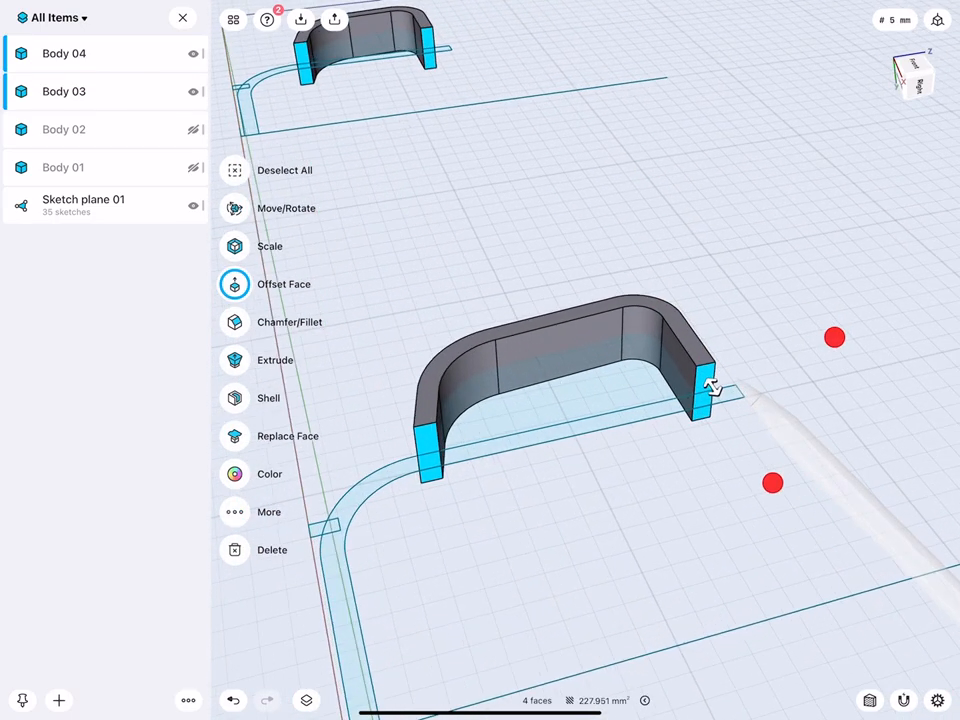
{"action": "left_click", "coordinate": [234, 284]}
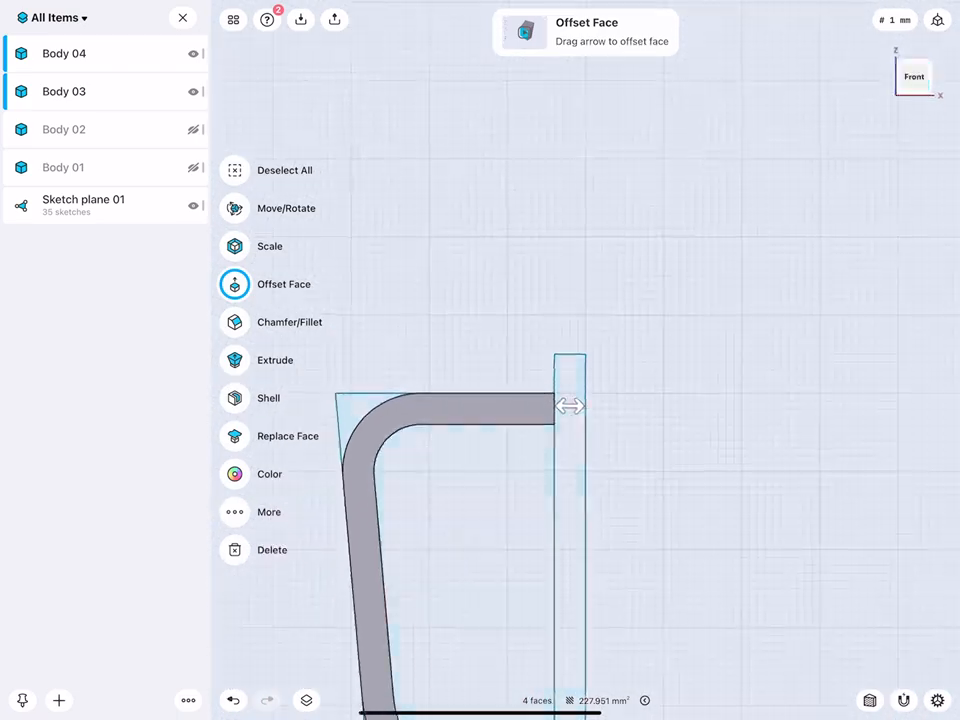
{"action": "left_click_drag", "start_coordinate": [570, 405], "coordinate": [560, 405]}
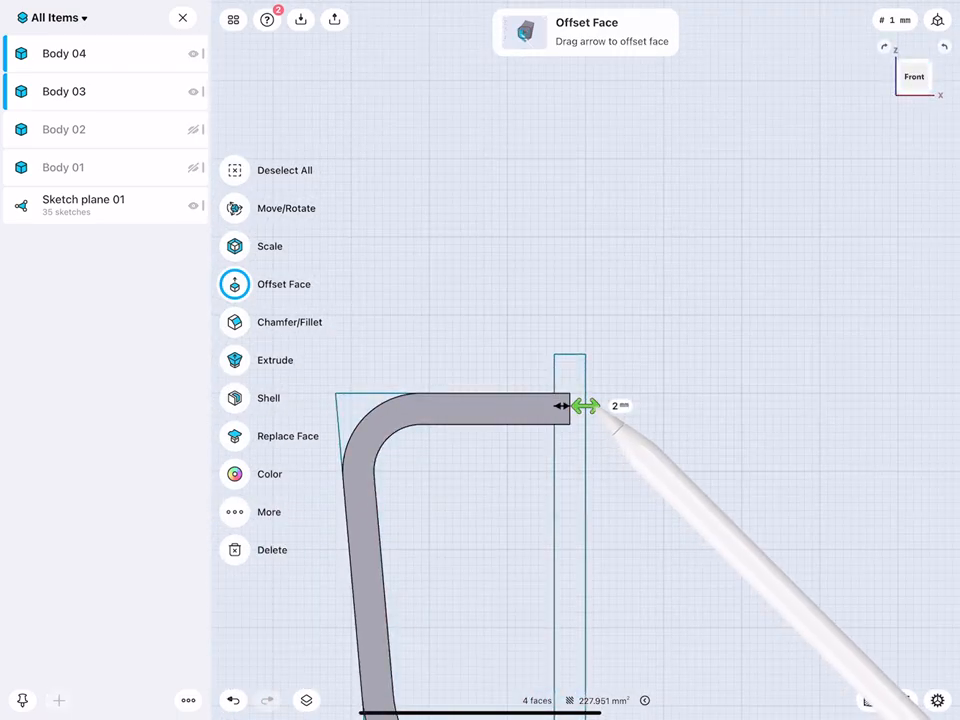
{"action": "left_click_drag", "start_coordinate": [560, 405], "coordinate": [655, 295]}
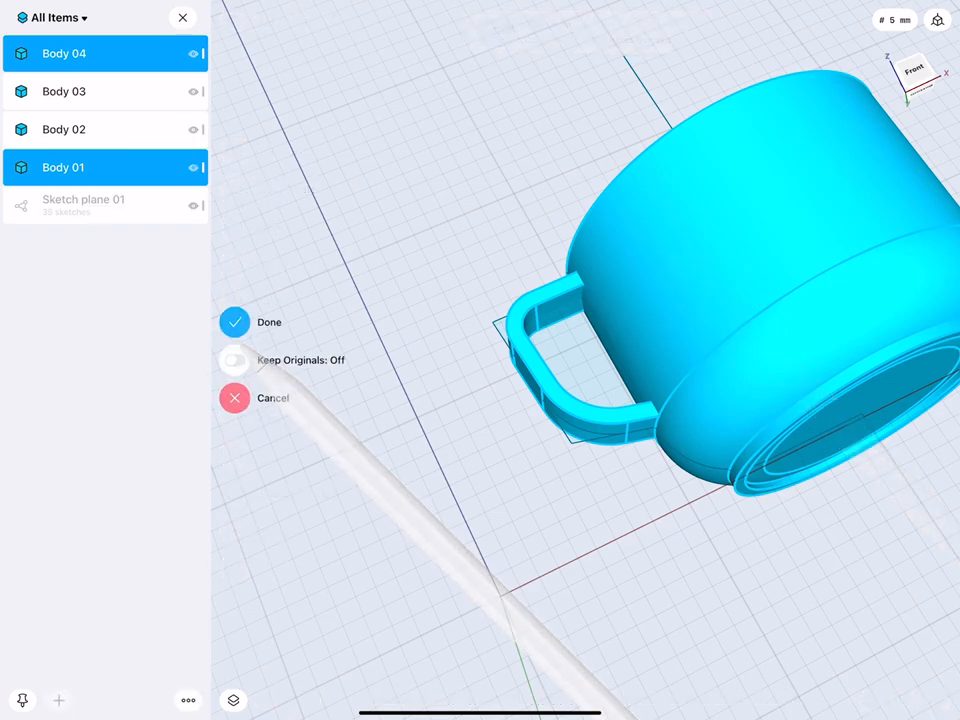
- Confirm the Union to merge the handle into its cup body
{"action": "left_click", "coordinate": [234, 321]}
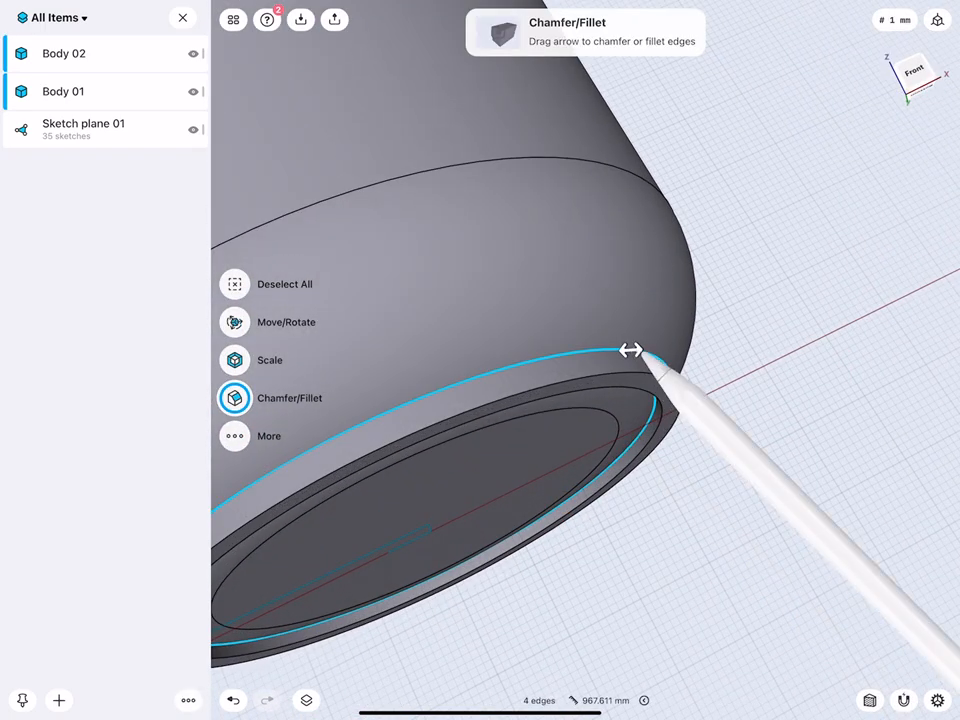
- Fillet the cup base edges and handles by 1.0 mm, then confirm
{"action": "left_click_drag", "start_coordinate": [630, 350], "coordinate": [665, 347]}
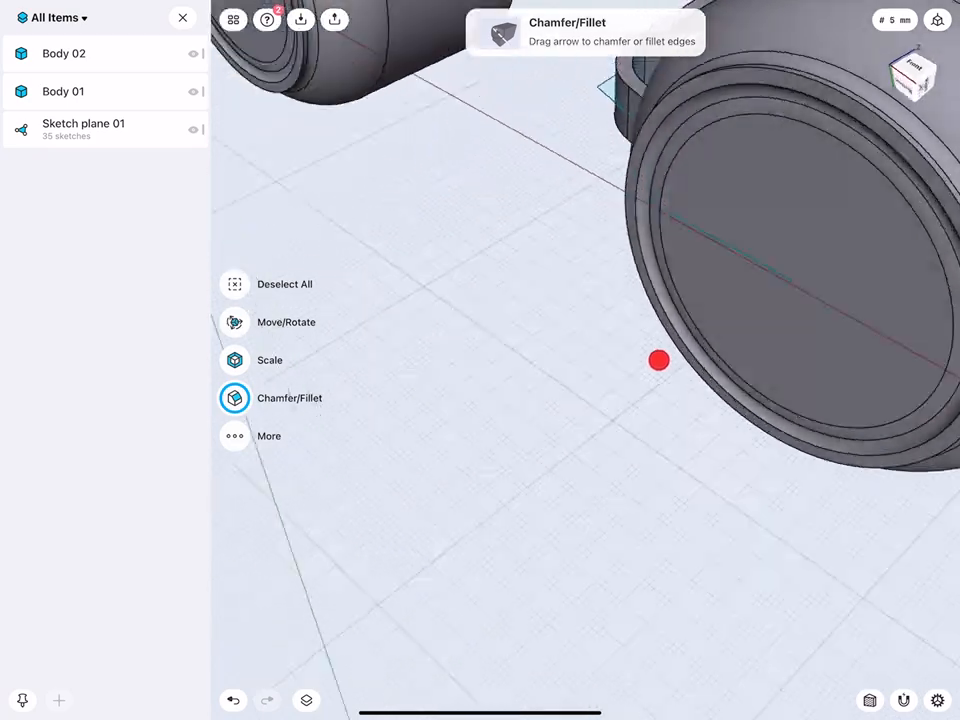
{"action": "left_click_drag", "start_coordinate": [658, 360], "coordinate": [697, 447]}
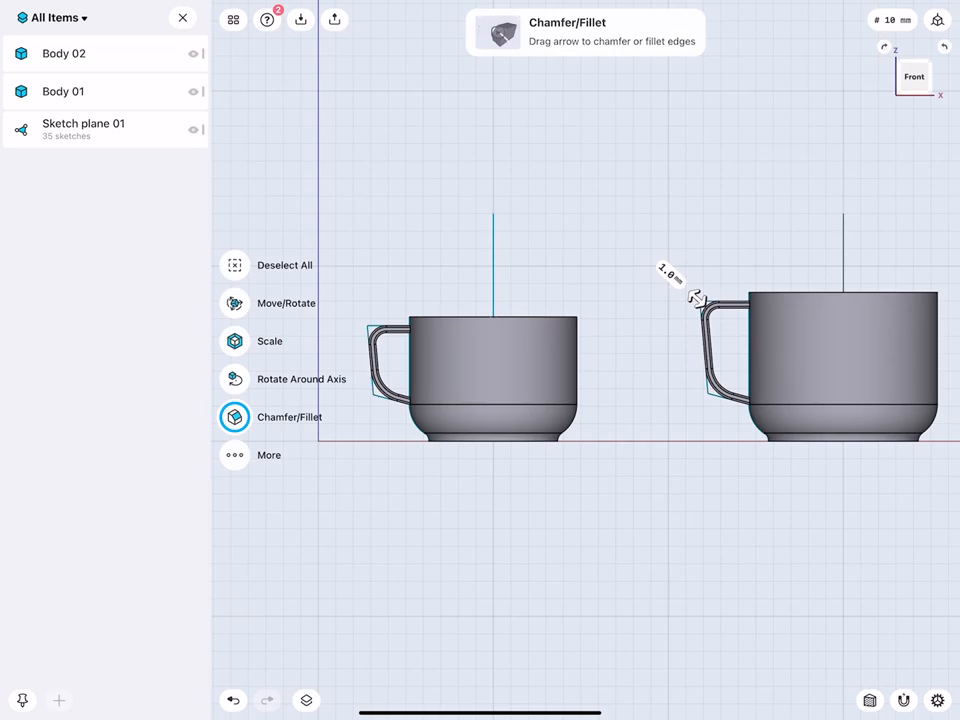
{"action": "left_click", "coordinate": [63, 91]}
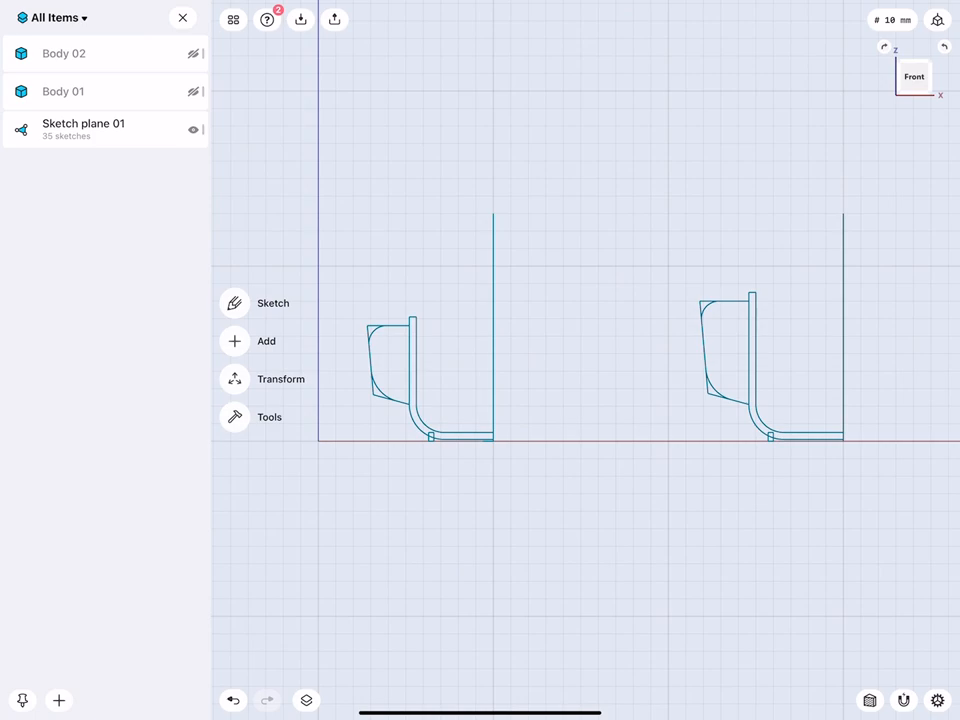
- Reopen the cup profile sketch to view its dimensions, then close sketch editing
{"action": "left_click", "coordinate": [273, 303]}
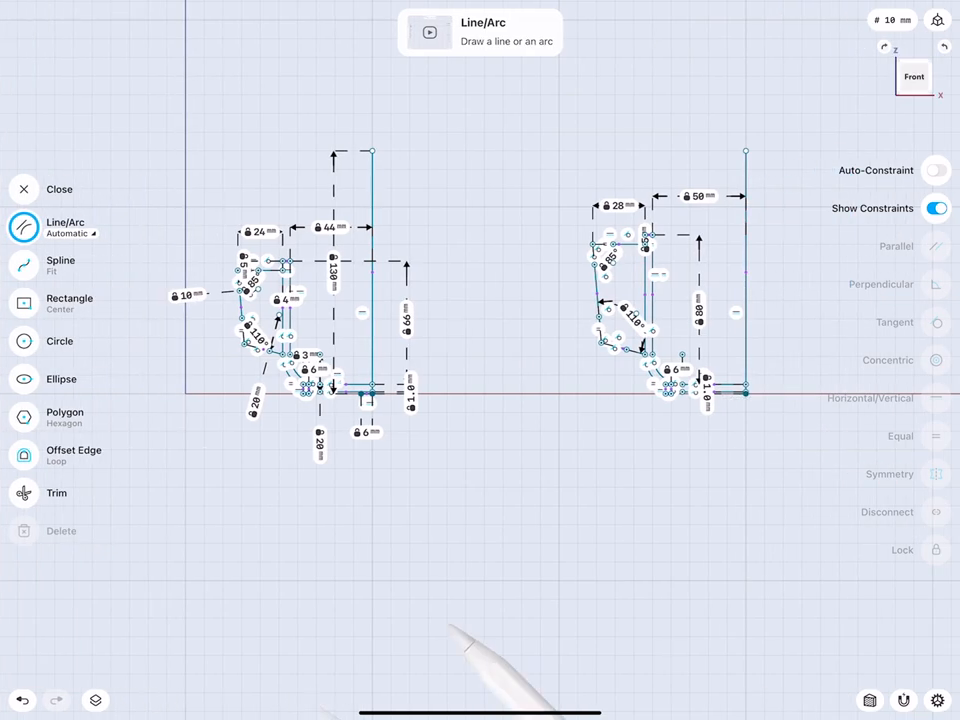
{"action": "left_click", "coordinate": [45, 189]}
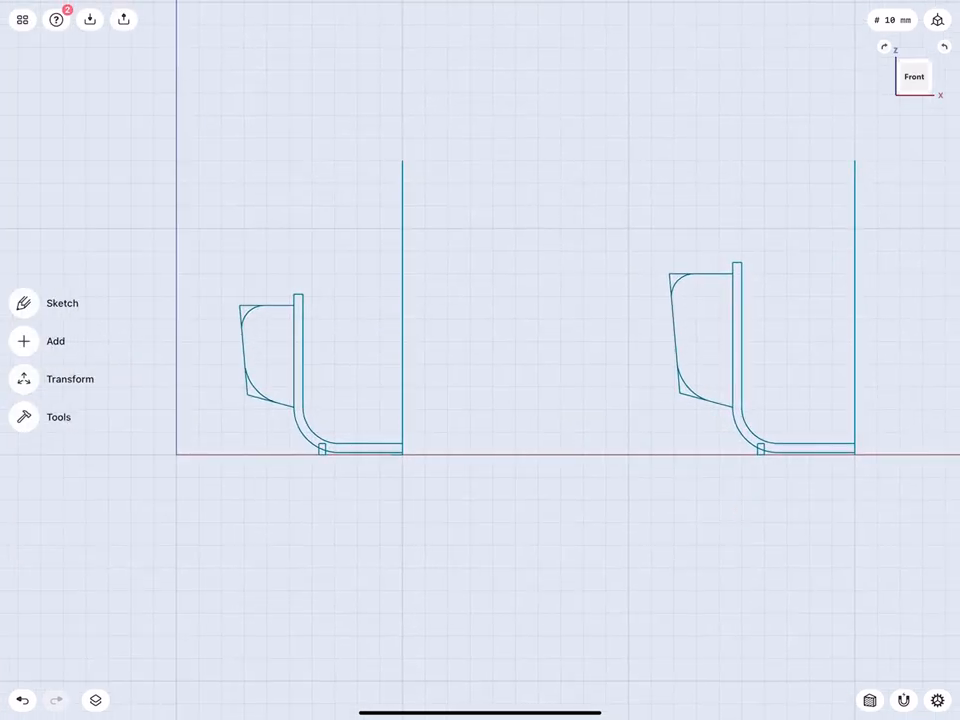